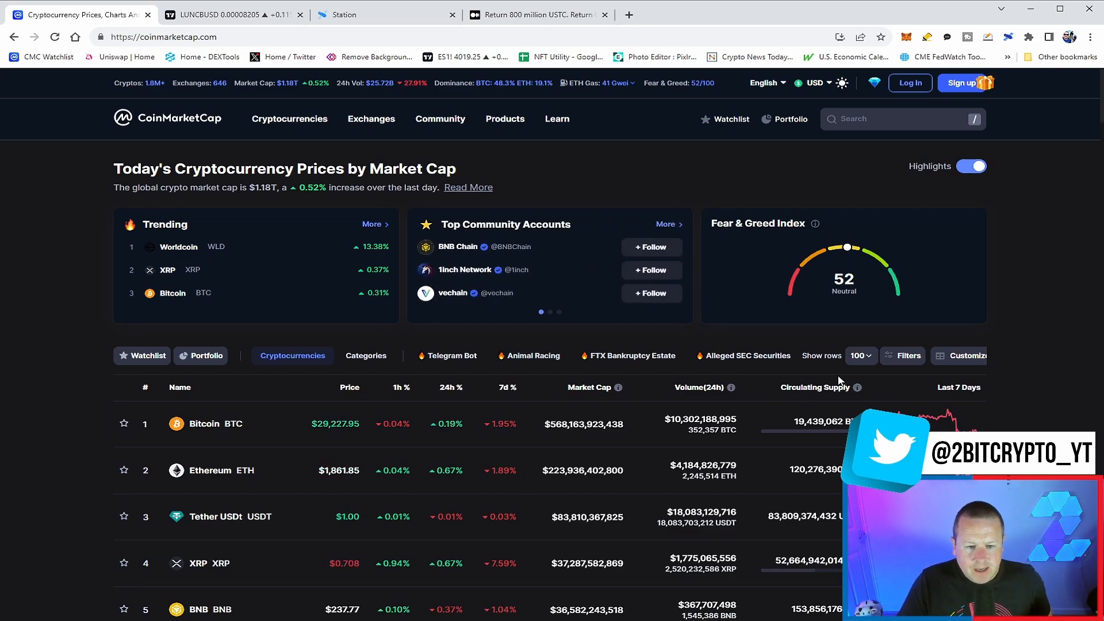
{"action": "mouse_move", "coordinate": [1029, 378]}
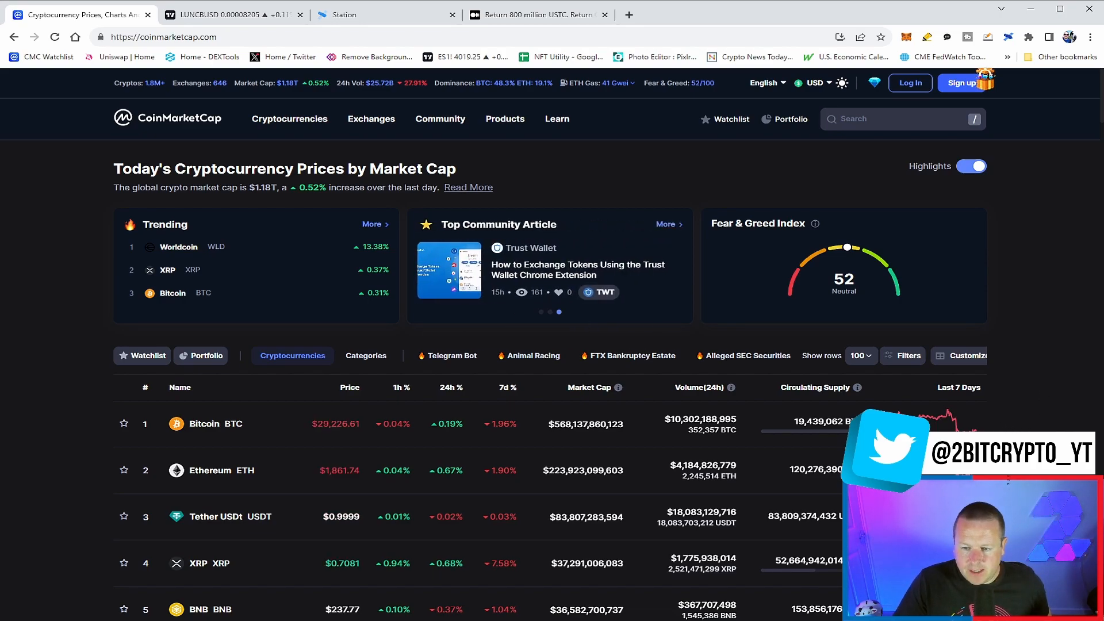
Step: Scroll the CoinMarketCap rankings down to Terra Classic (LUNC) at rank 82
{"action": "scroll", "scroll_direction": "down", "scroll_amount": 3}
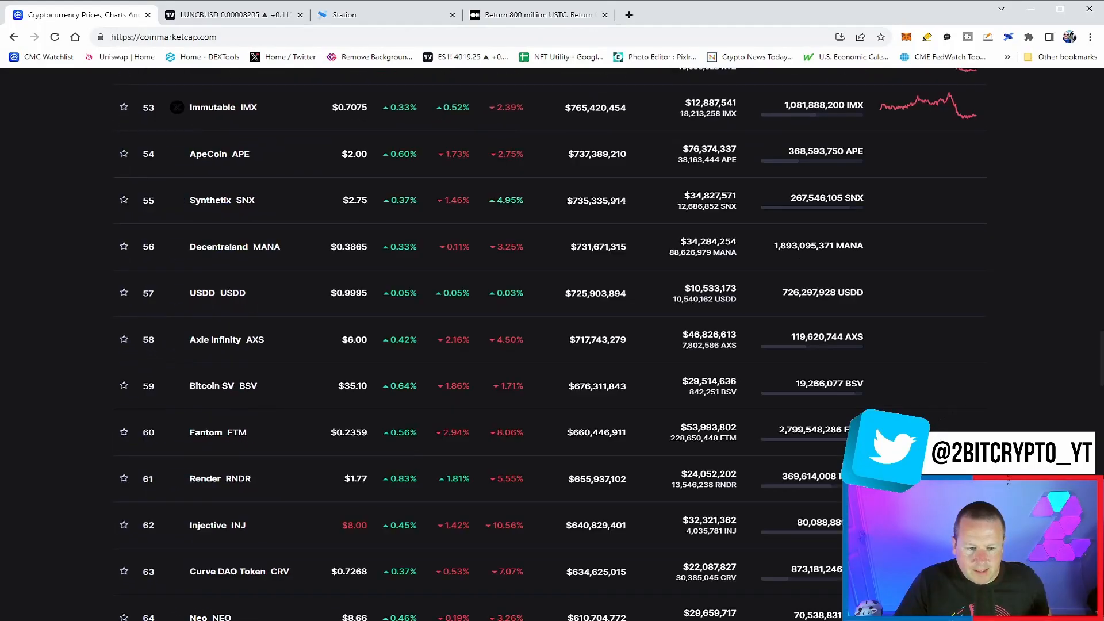
{"action": "scroll", "scroll_direction": "down", "scroll_amount": 3}
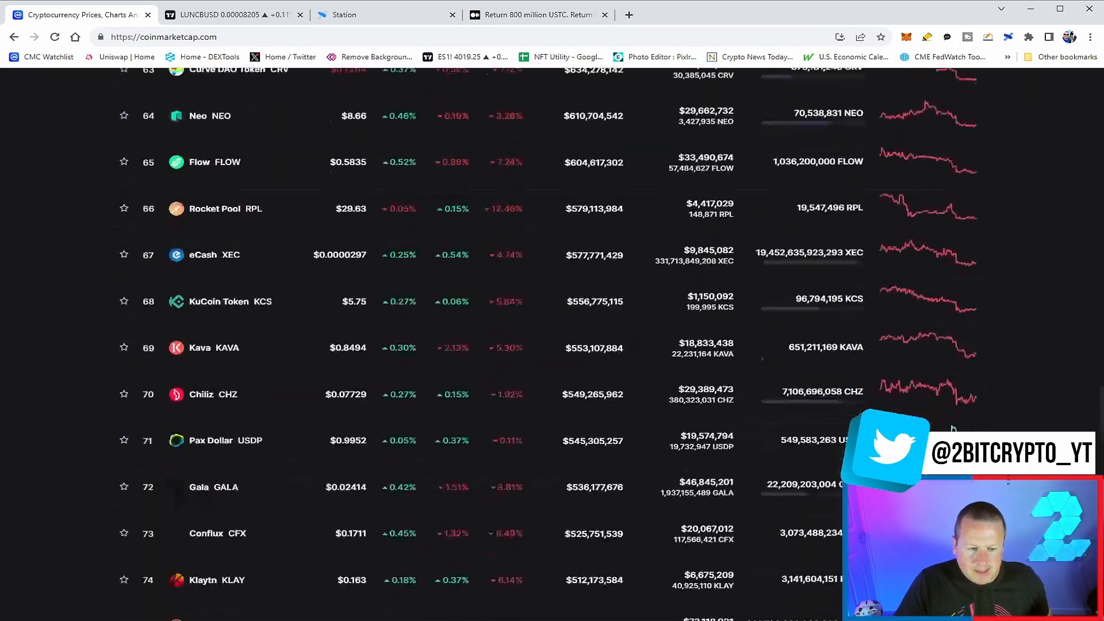
{"action": "scroll", "scroll_direction": "down", "scroll_amount": 3}
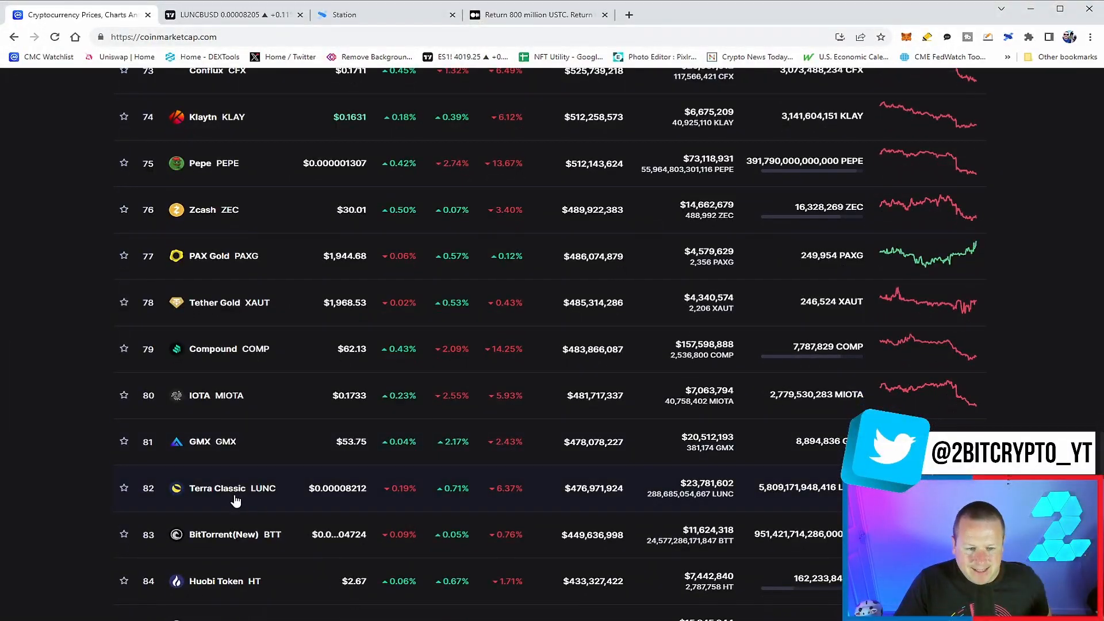
Step: Open the Terra Classic coin page and reveal the Products menu list
{"action": "left_click", "coordinate": [216, 488]}
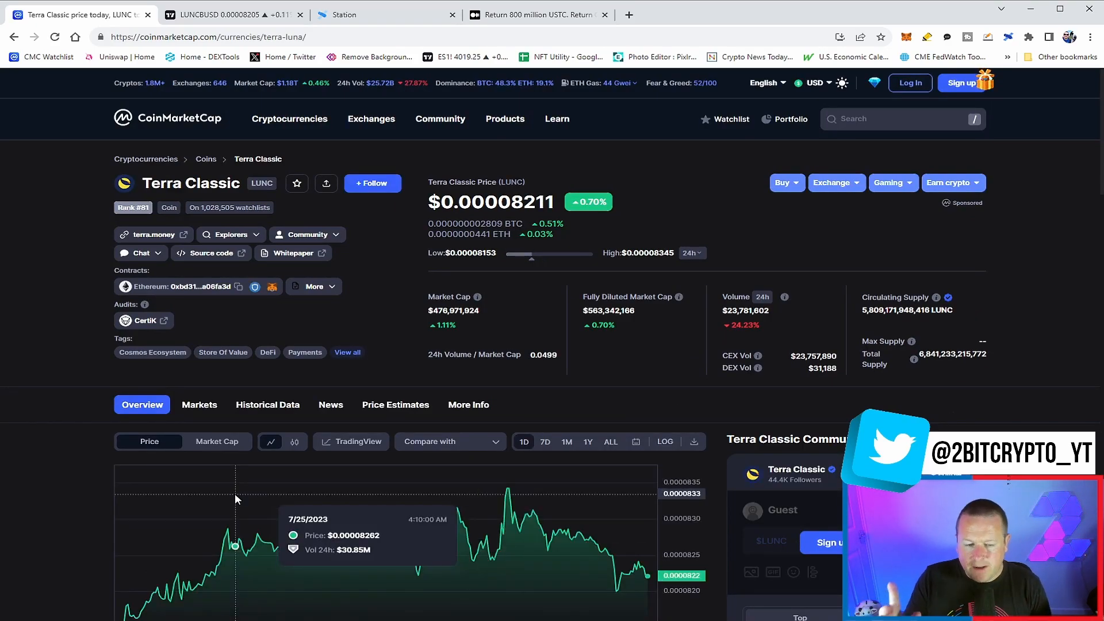
{"action": "mouse_move", "coordinate": [248, 493]}
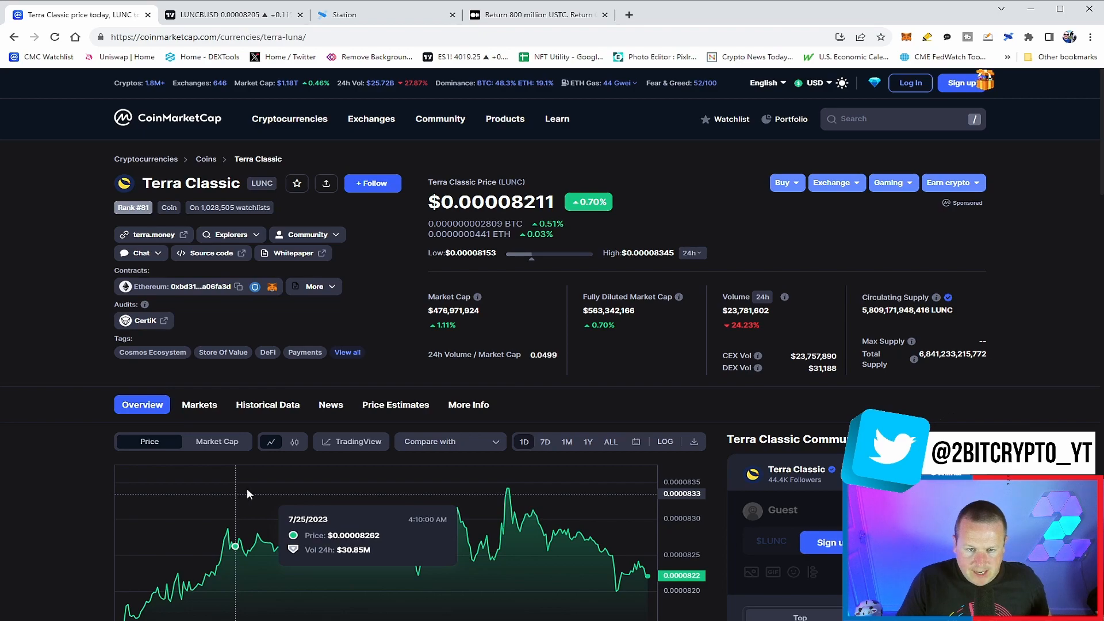
{"action": "mouse_move", "coordinate": [361, 395]}
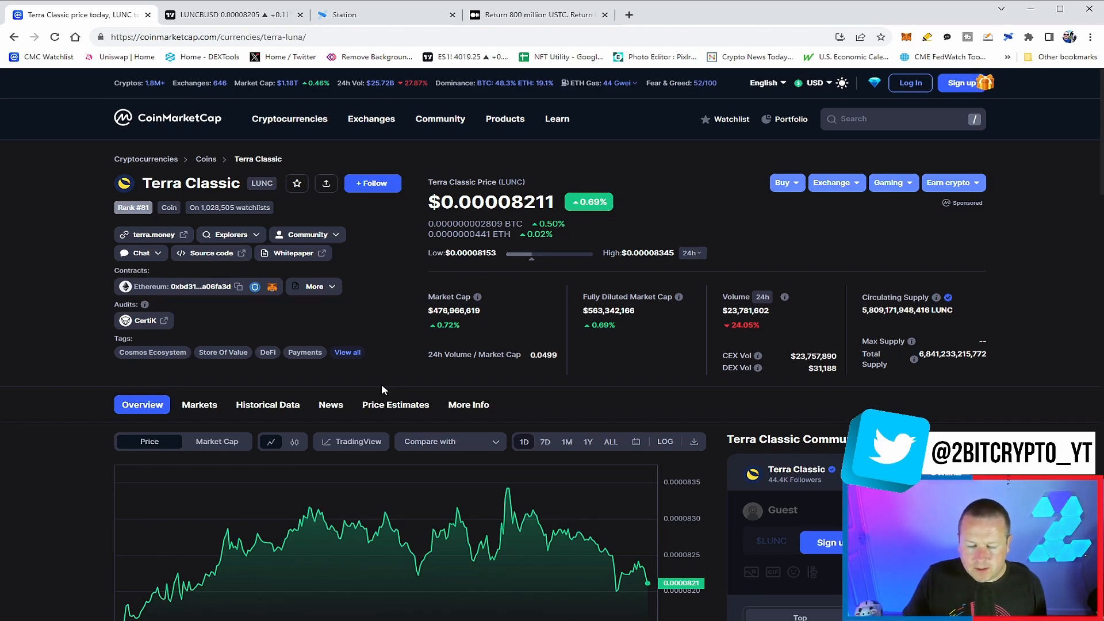
{"action": "mouse_move", "coordinate": [463, 385]}
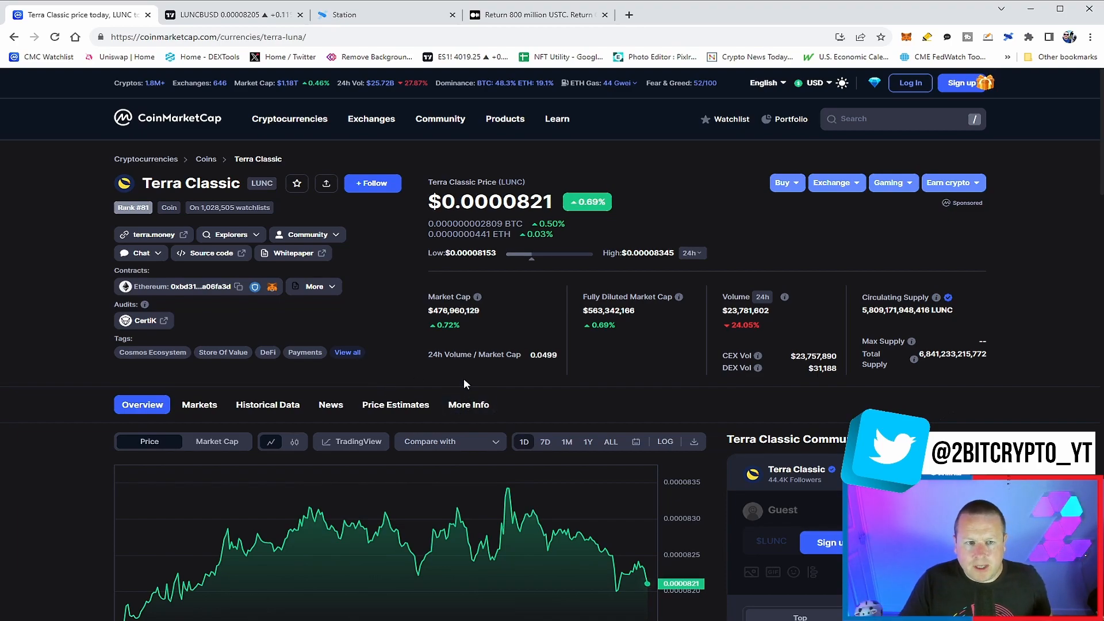
{"action": "left_click", "coordinate": [505, 119]}
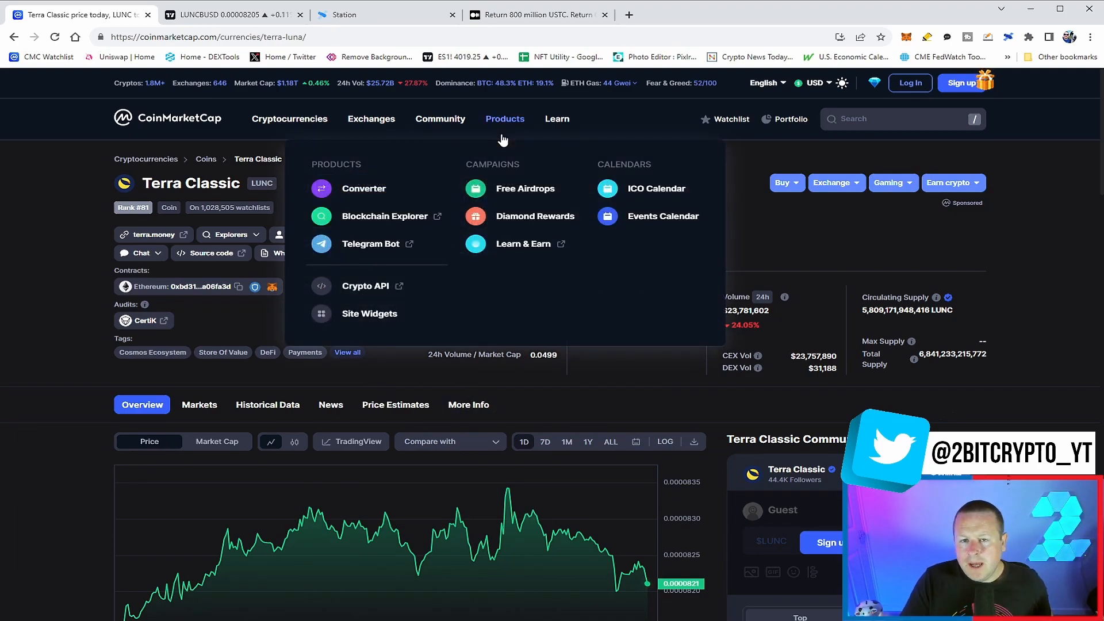
{"action": "left_click", "coordinate": [352, 15]}
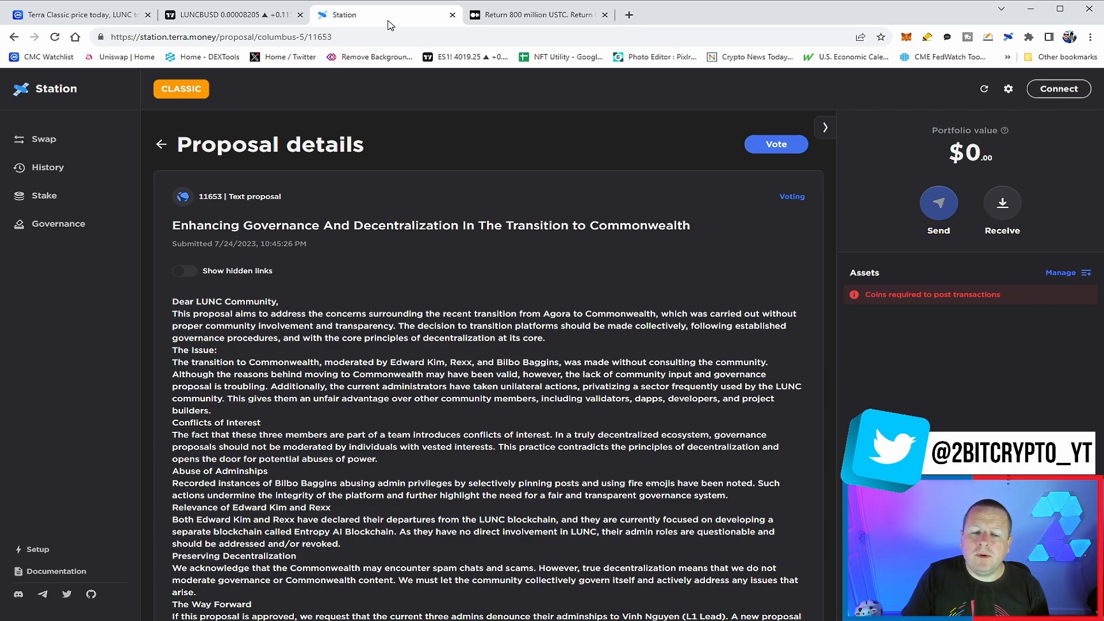
Step: Scroll through the text of governance proposal 11653
{"action": "scroll", "scroll_direction": "down", "scroll_amount": 3}
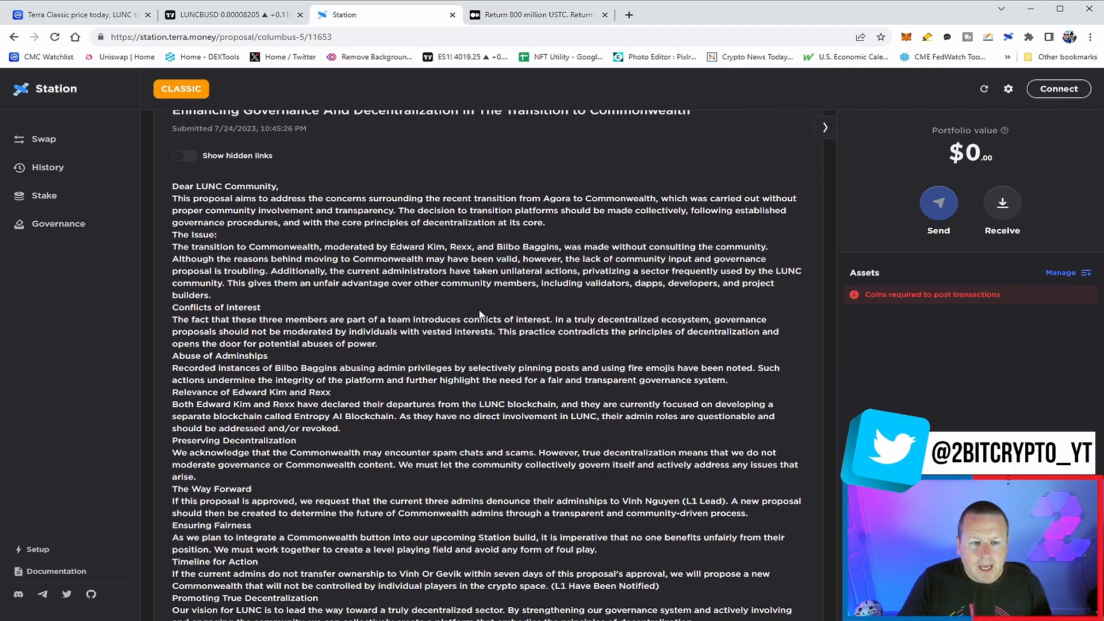
{"action": "scroll", "scroll_direction": "down", "scroll_amount": 3}
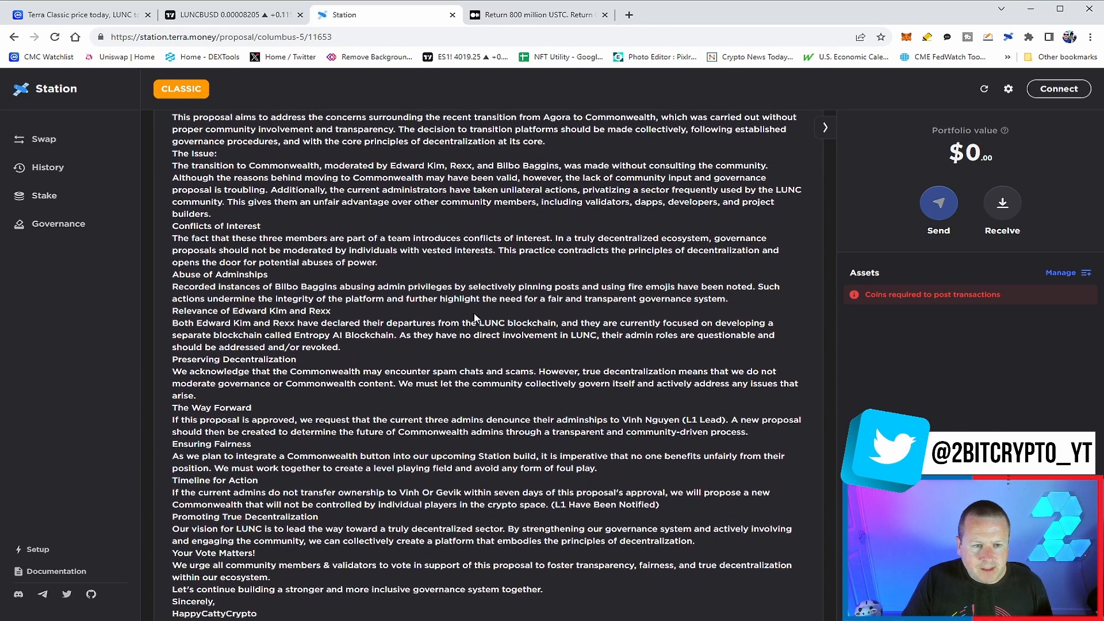
{"action": "scroll", "scroll_direction": "up", "scroll_amount": 3}
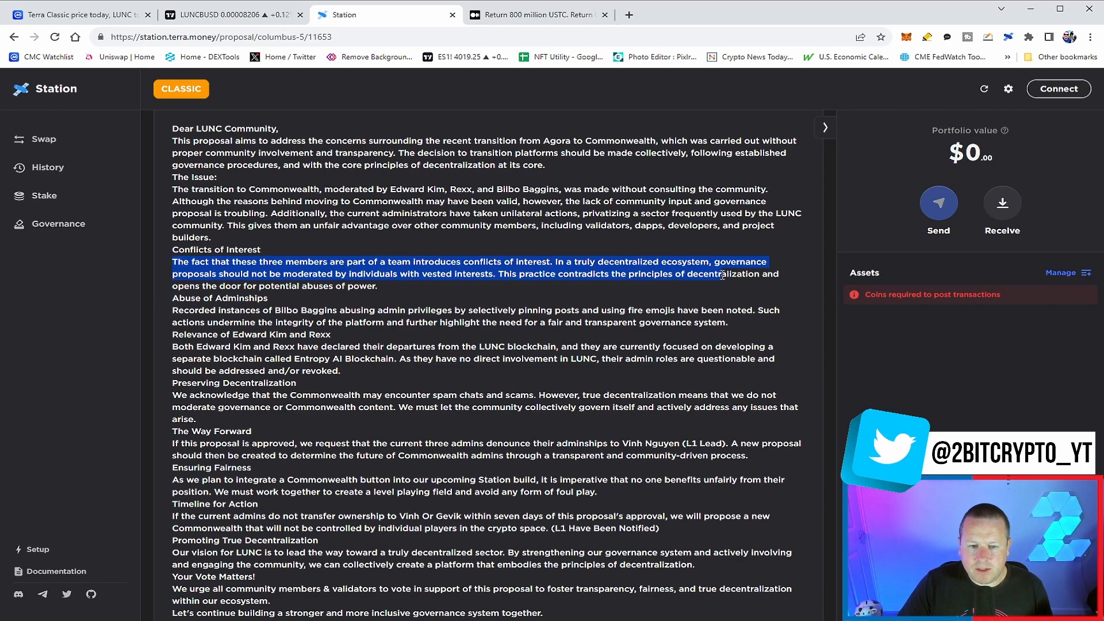
{"action": "left_click", "coordinate": [493, 283]}
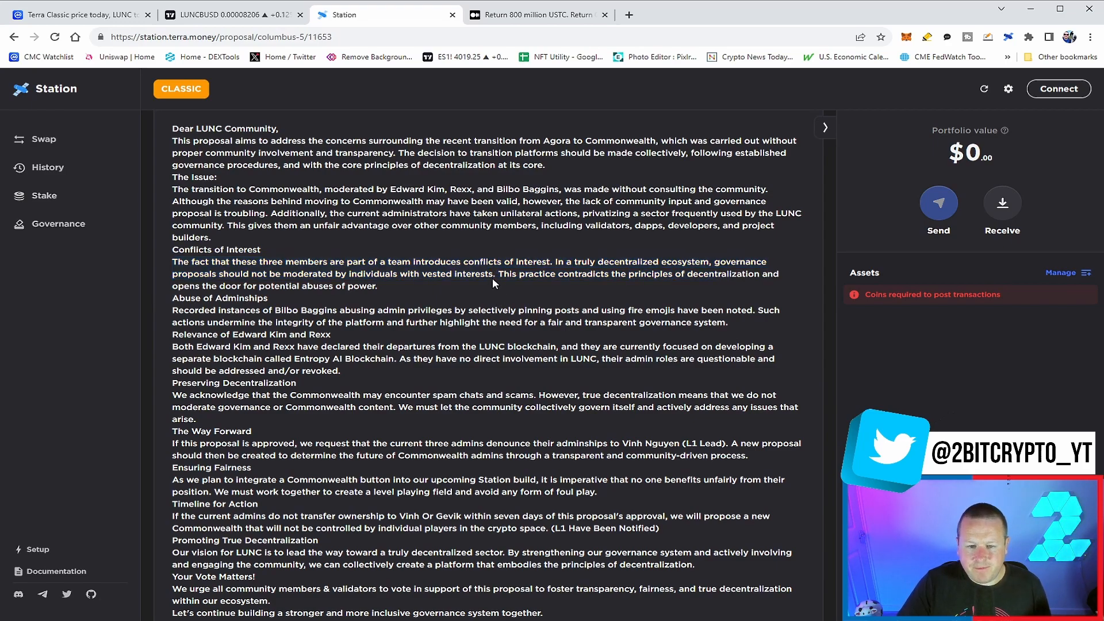
{"action": "mouse_move", "coordinate": [442, 285]}
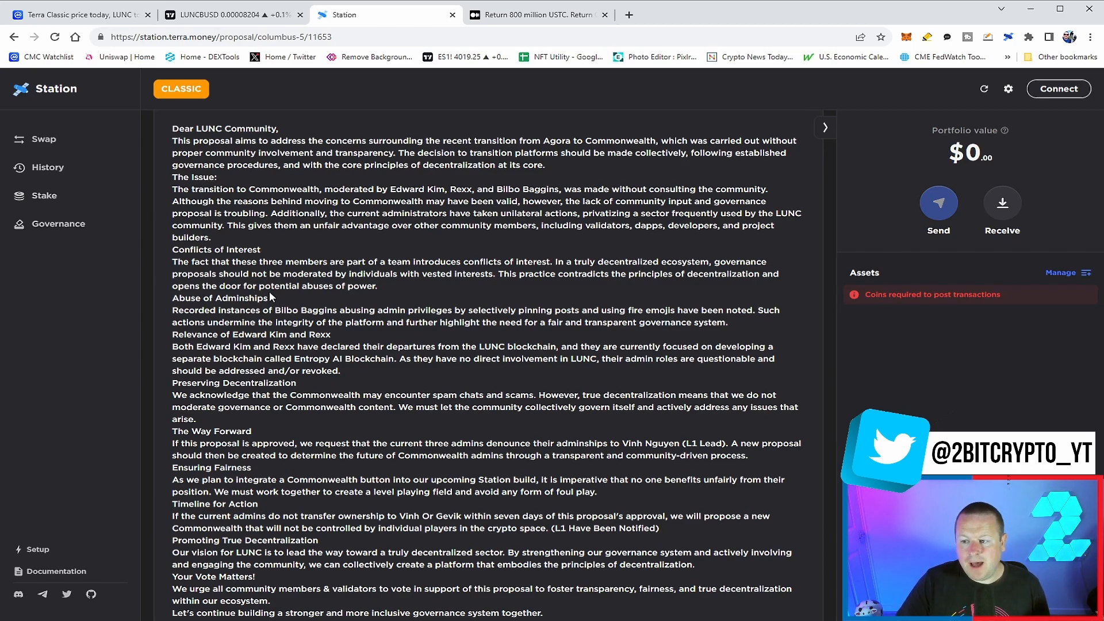
{"action": "mouse_move", "coordinate": [324, 307]}
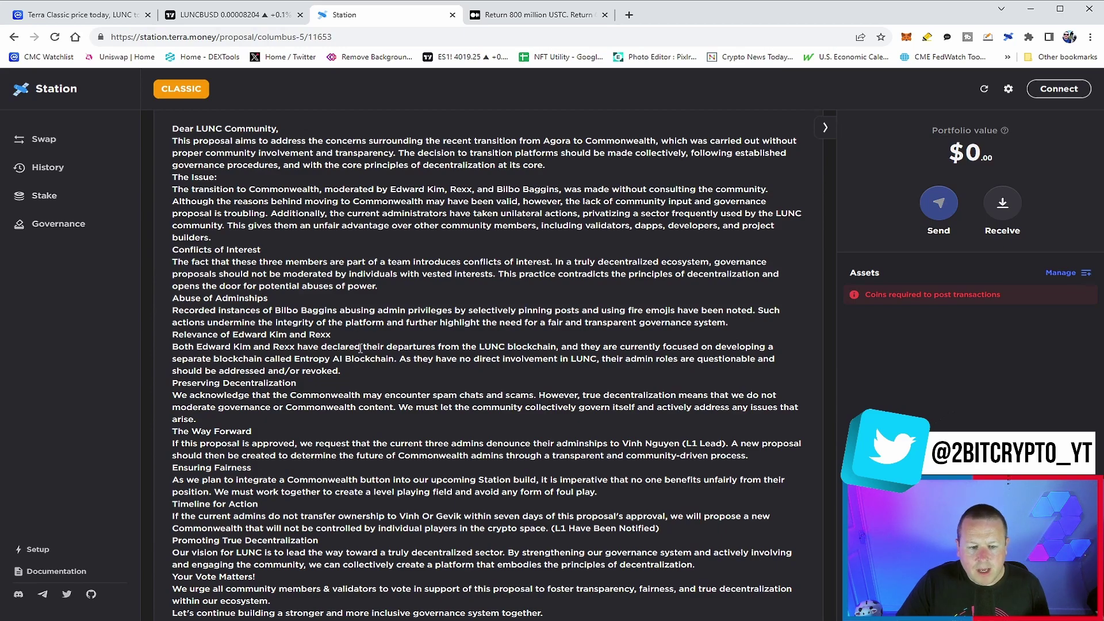
{"action": "scroll", "scroll_direction": "down", "scroll_amount": 3}
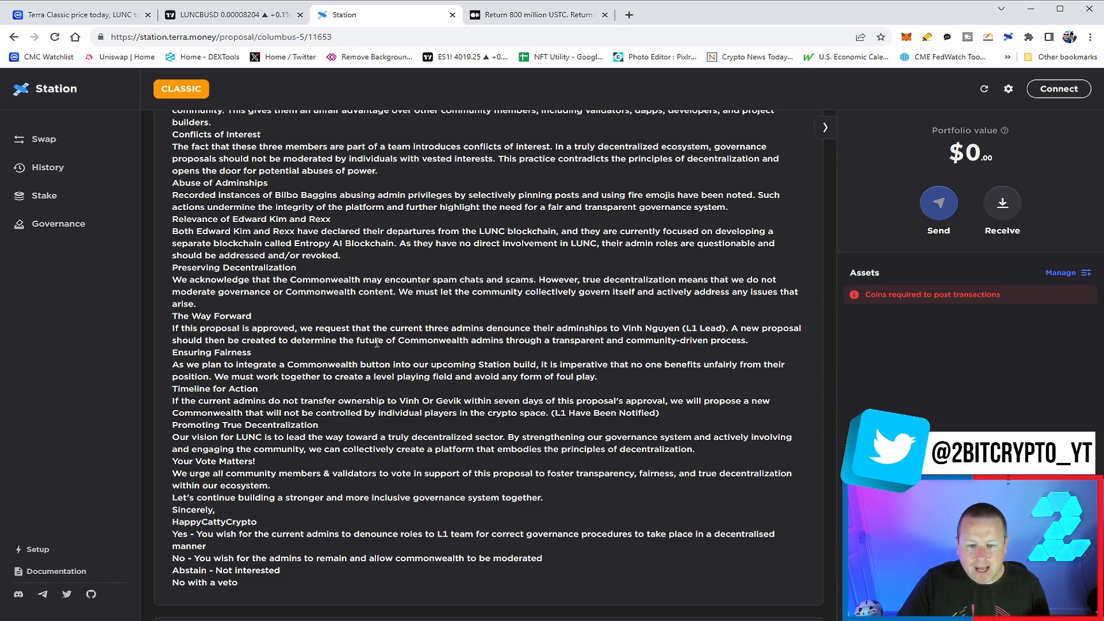
{"action": "mouse_move", "coordinate": [415, 338]}
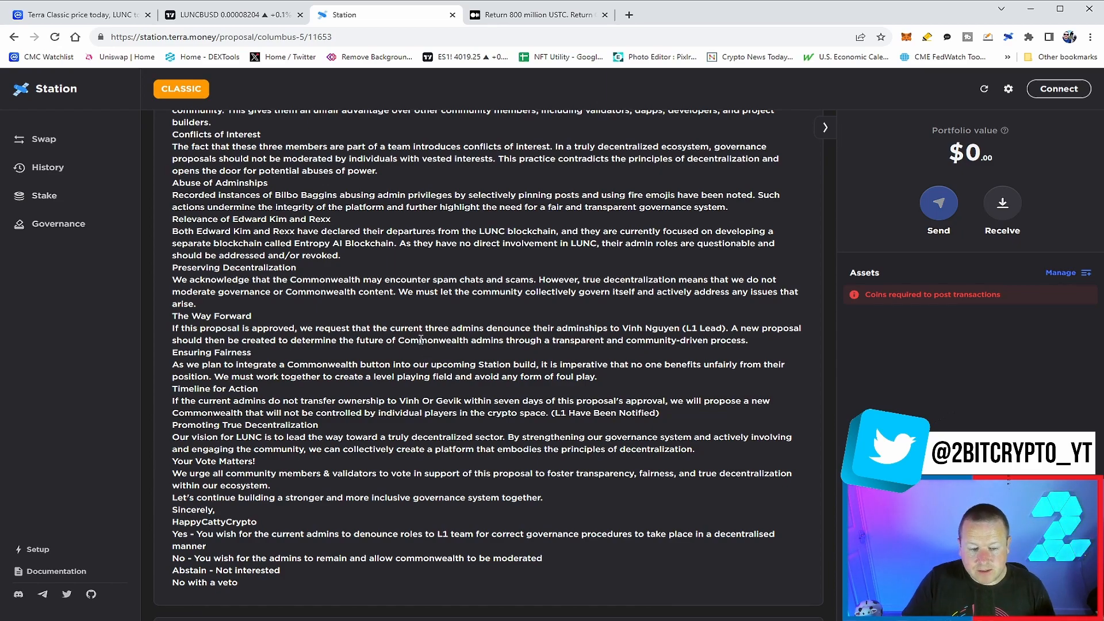
{"action": "mouse_move", "coordinate": [401, 433]}
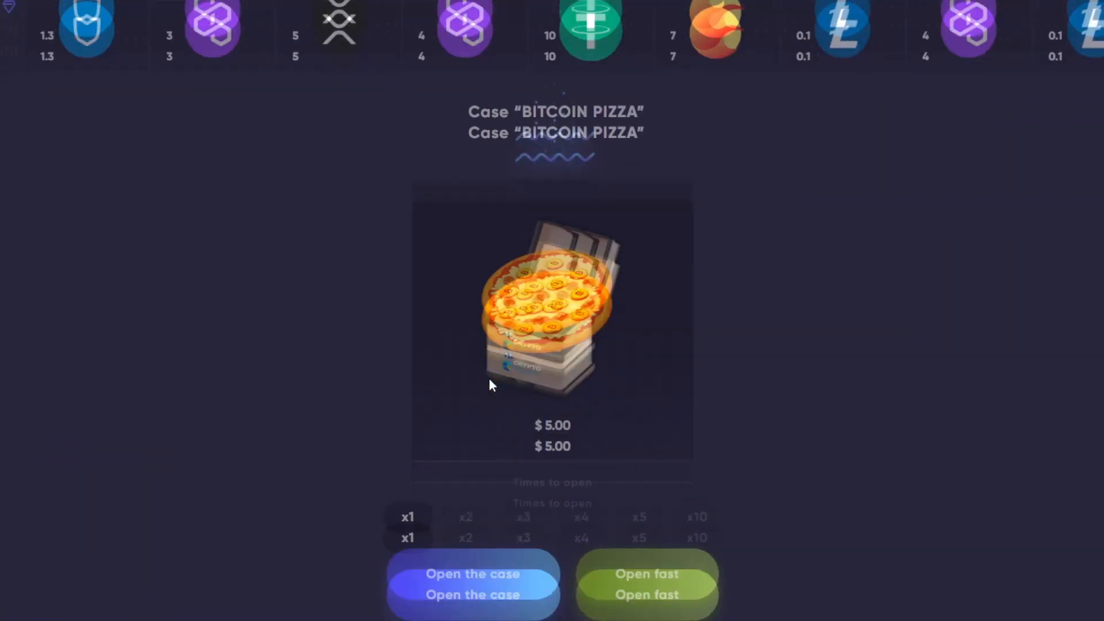
Step: Start a CryptoDrop withdrawal on the Bitcoin network and select the wallet address field
{"action": "left_click", "coordinate": [472, 574]}
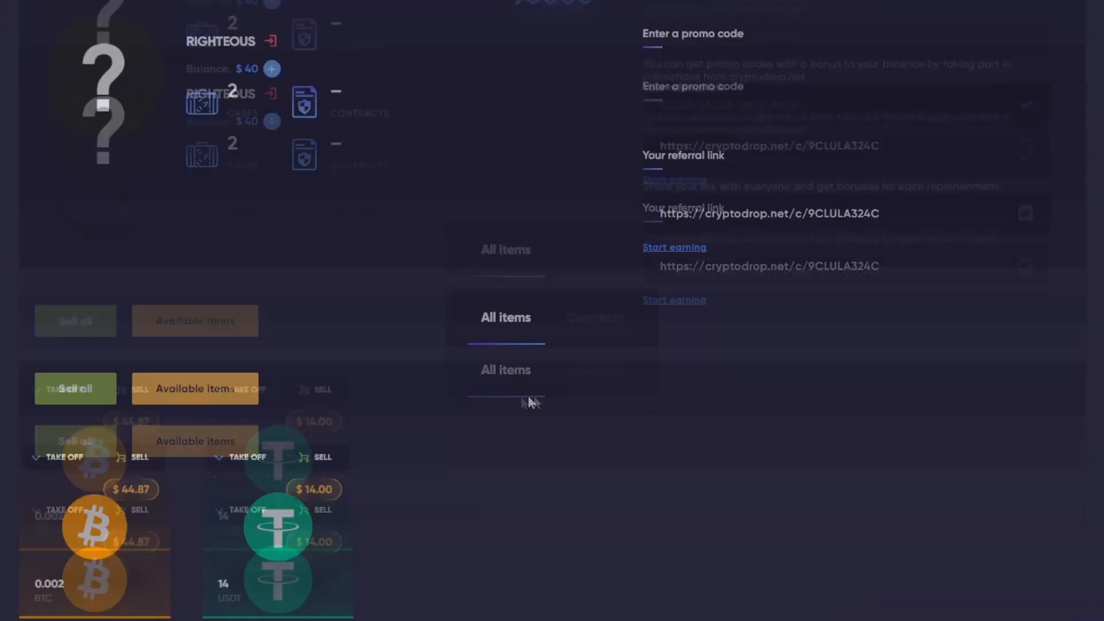
{"action": "left_click", "coordinate": [417, 316]}
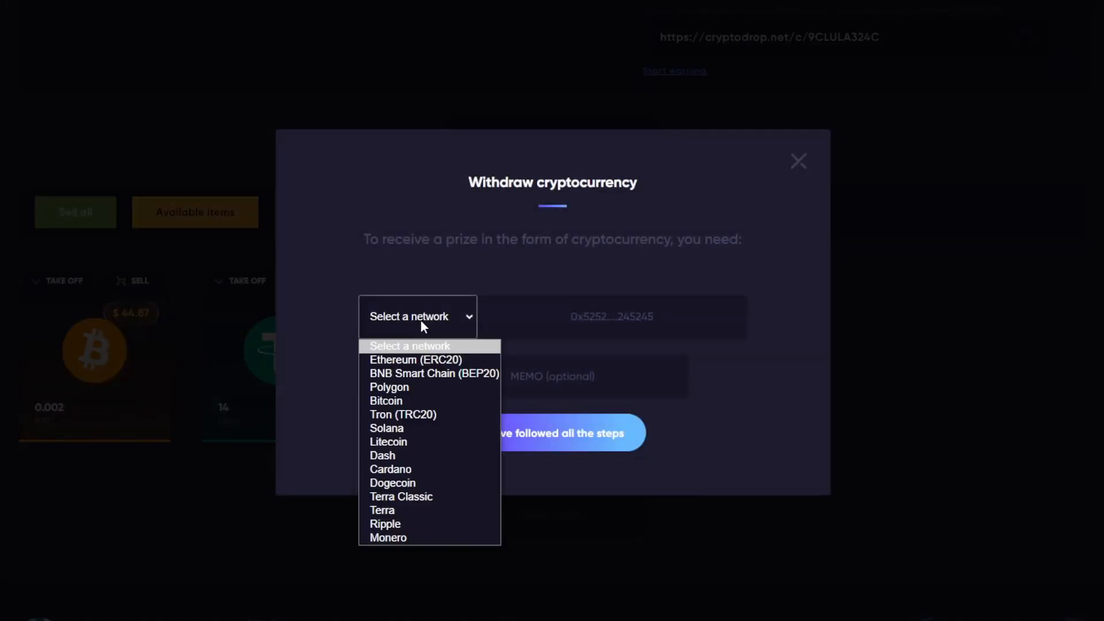
{"action": "left_click", "coordinate": [385, 400]}
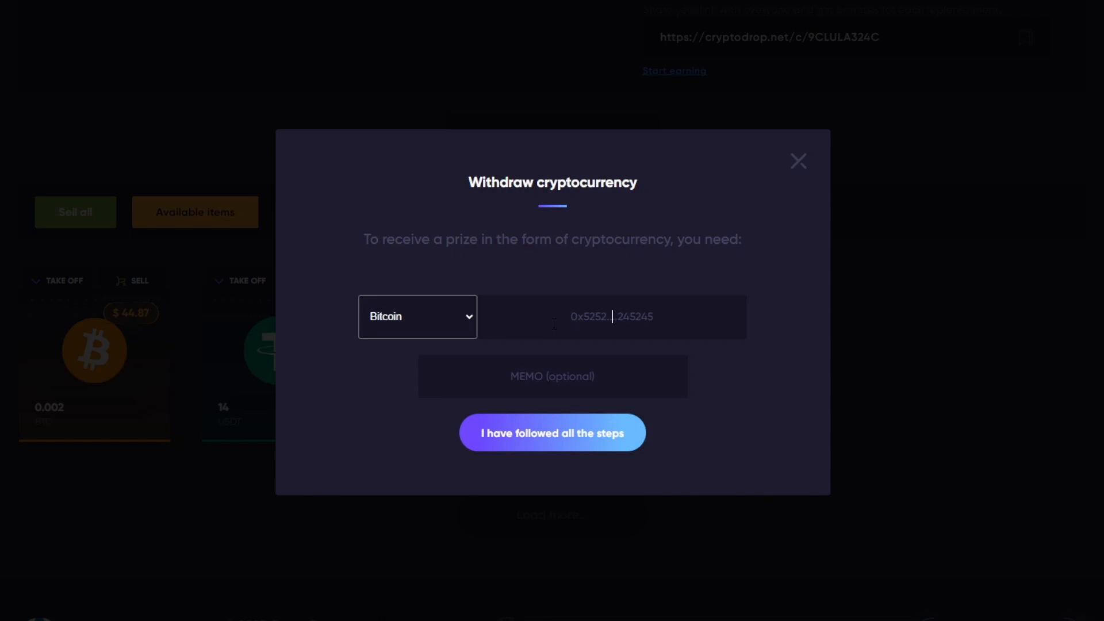
{"action": "left_click", "coordinate": [797, 161]}
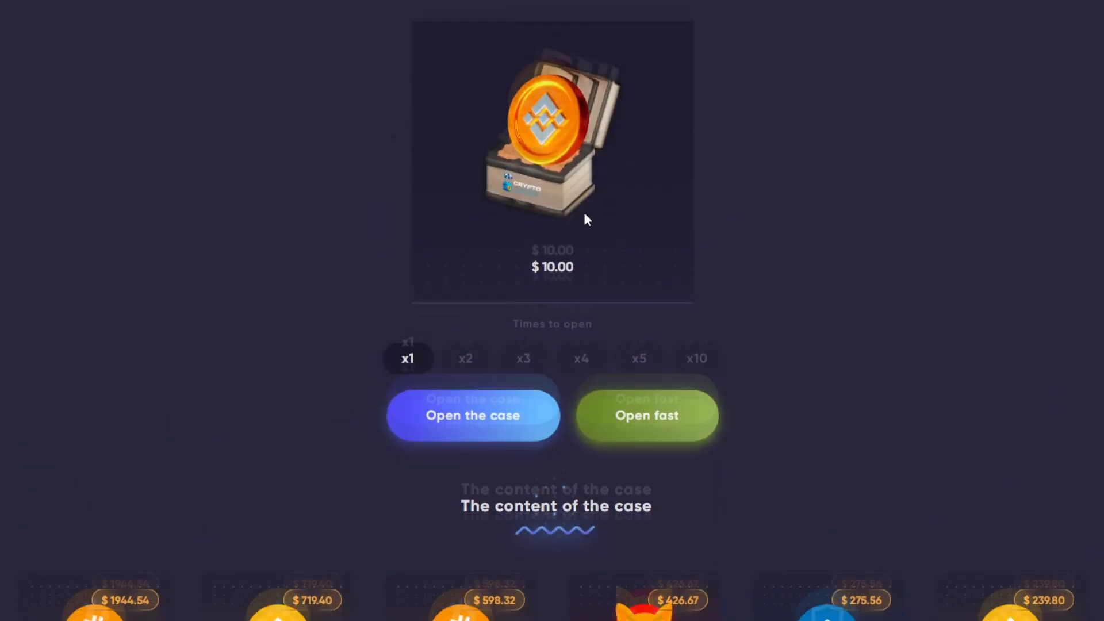
Step: Browse the Binance case contents, then open the BTC case for 0.004 BTC winnings
{"action": "scroll", "scroll_direction": "down", "scroll_amount": 3}
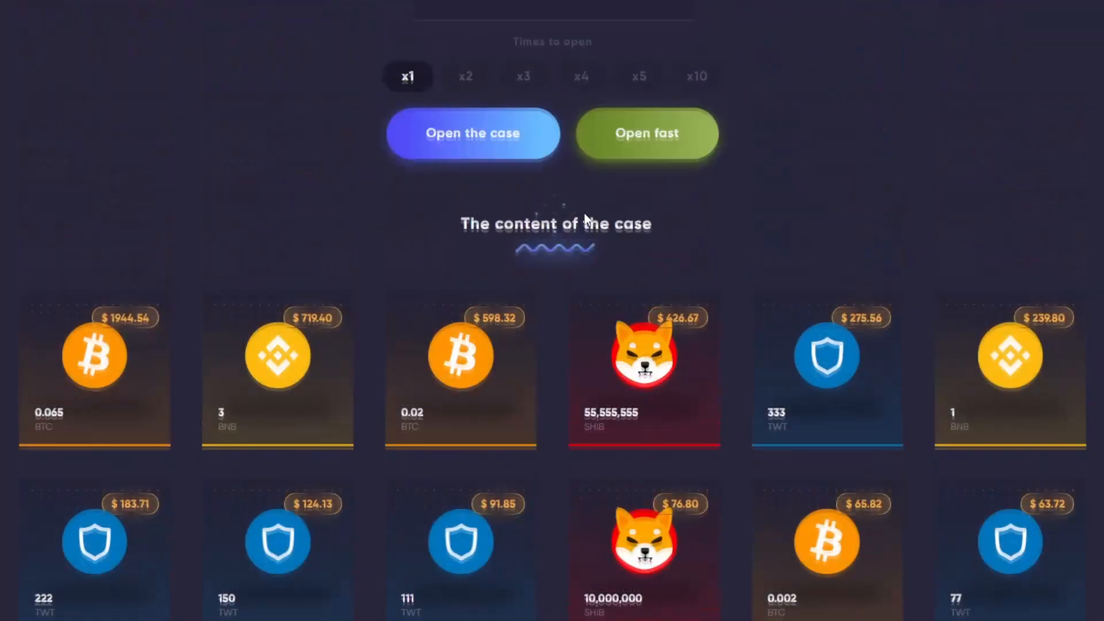
{"action": "scroll", "scroll_direction": "up", "scroll_amount": 3}
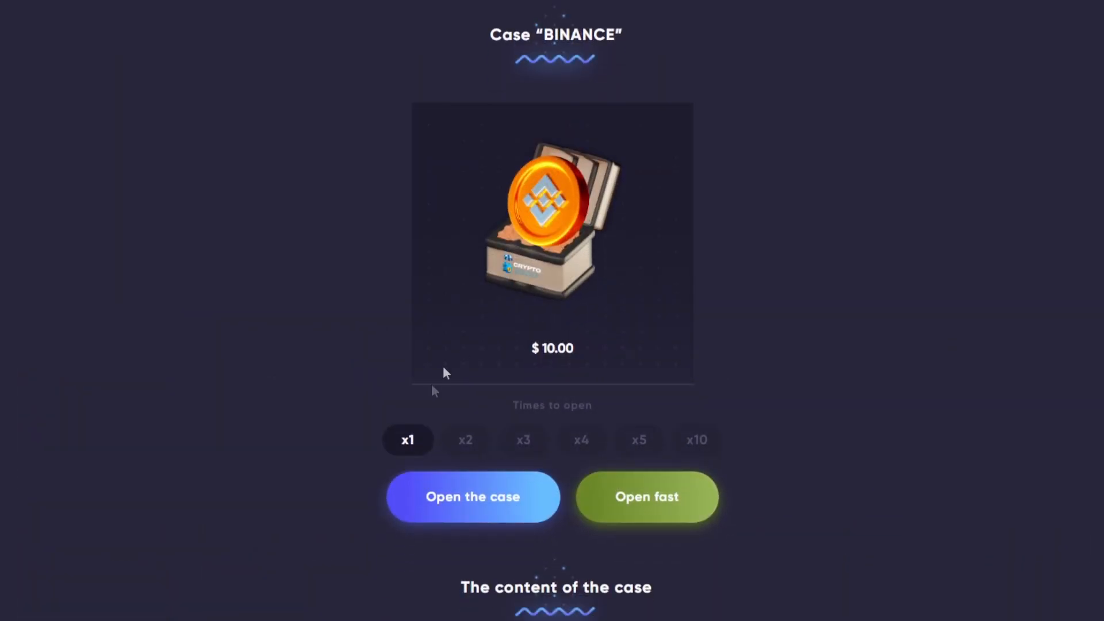
{"action": "left_click", "coordinate": [472, 496]}
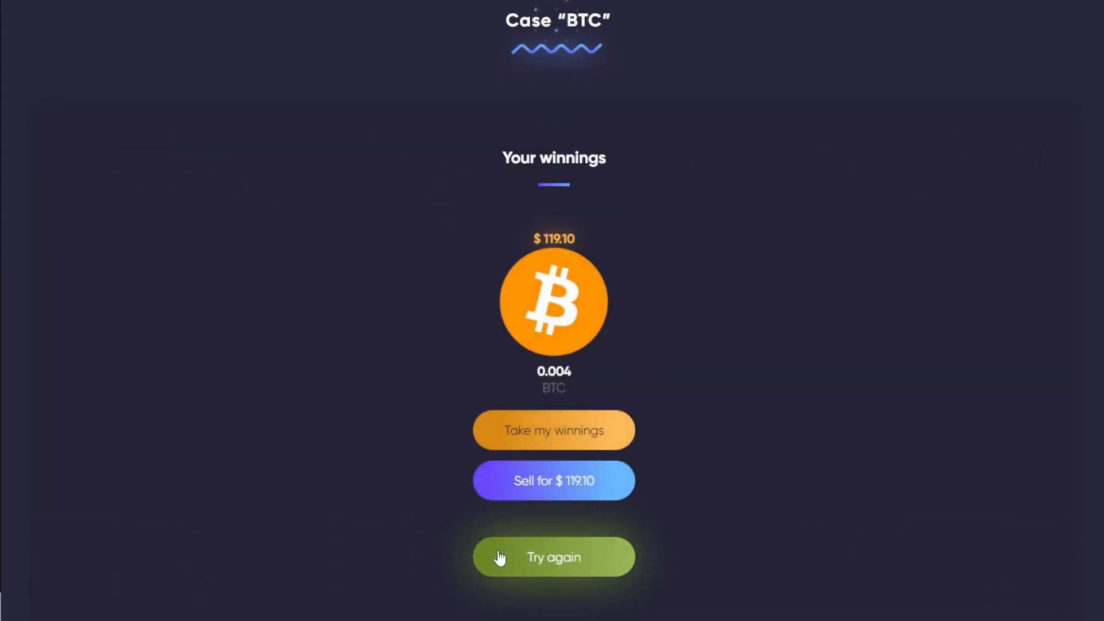
Step: Start a $50 balance top-up and proceed to payment
{"action": "left_click", "coordinate": [552, 556]}
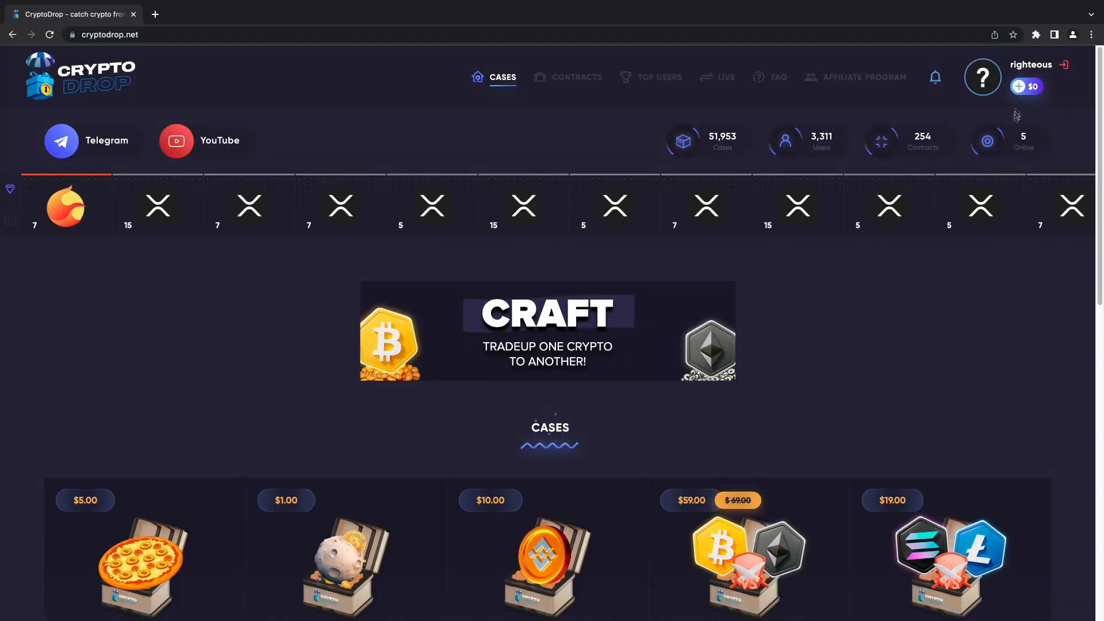
{"action": "left_click", "coordinate": [1025, 86]}
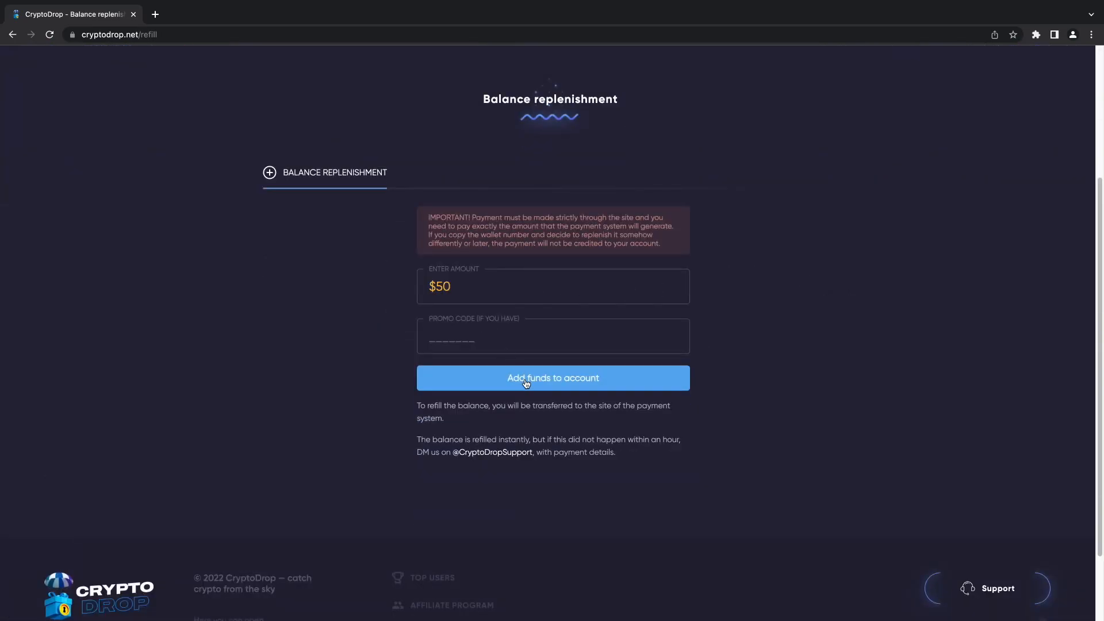
{"action": "left_click", "coordinate": [553, 379]}
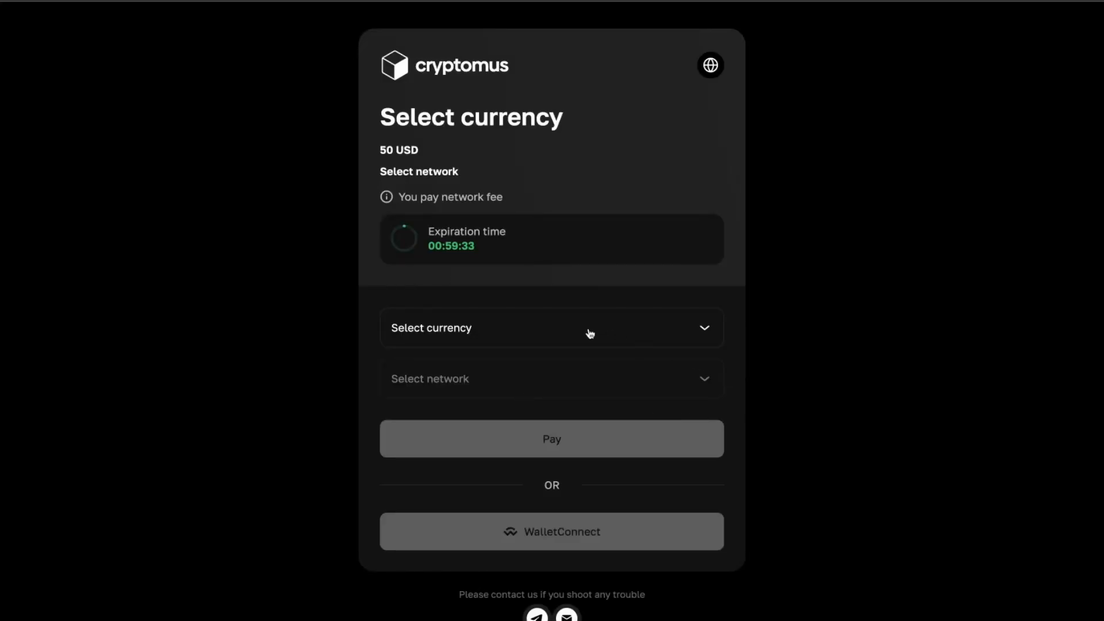
Step: Pay with USDT over BSC (BEP-20) and copy the recipient wallet address
{"action": "left_click", "coordinate": [552, 327]}
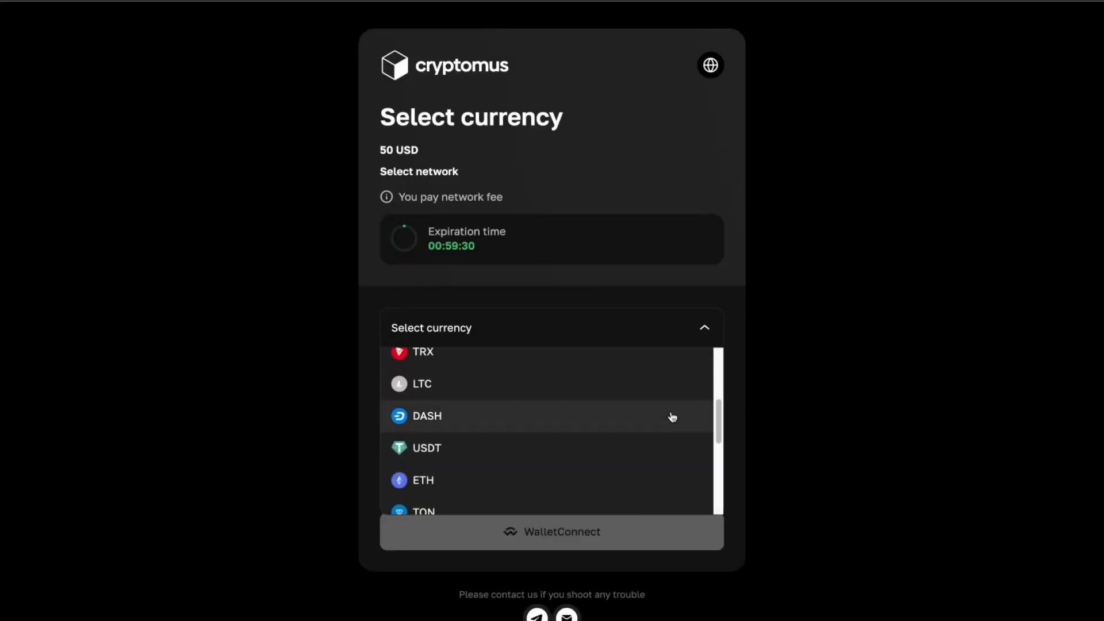
{"action": "left_click", "coordinate": [426, 447]}
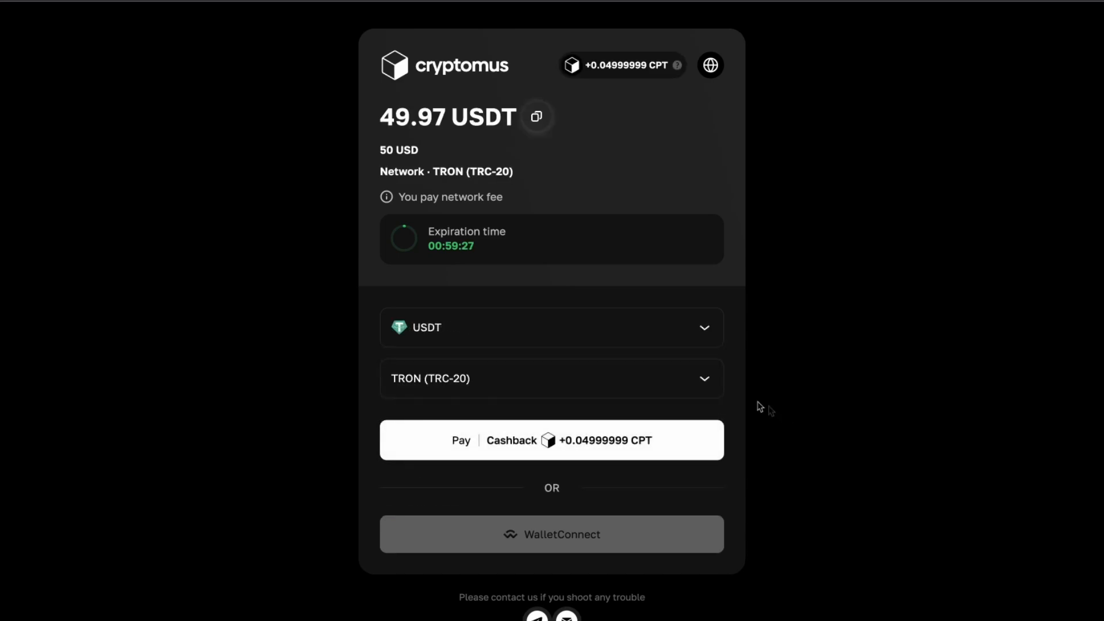
{"action": "left_click", "coordinate": [551, 379]}
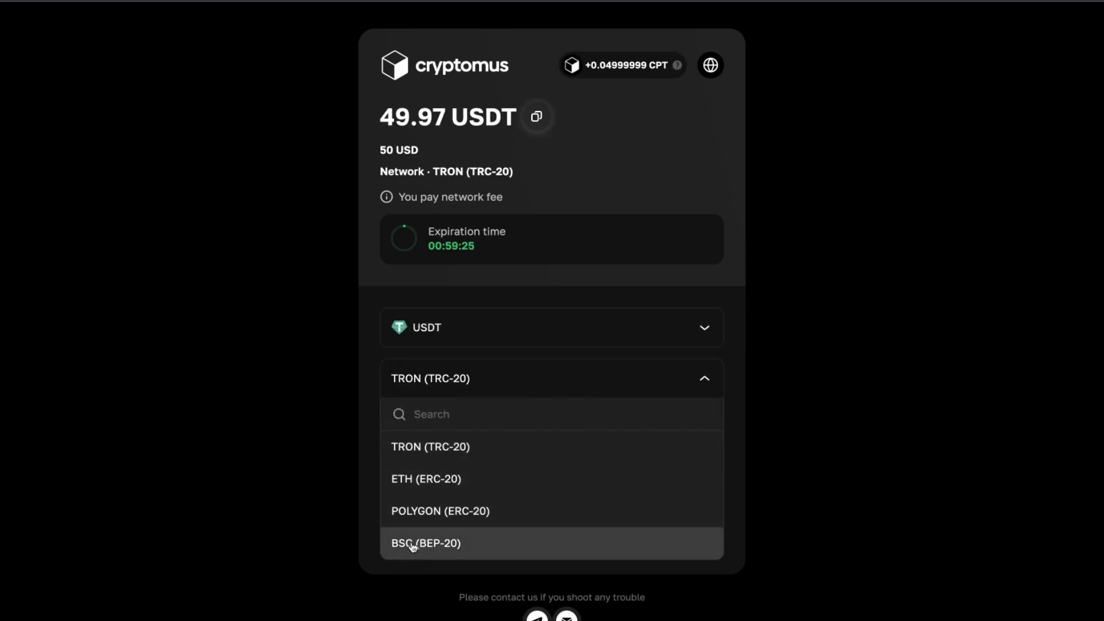
{"action": "left_click", "coordinate": [425, 542]}
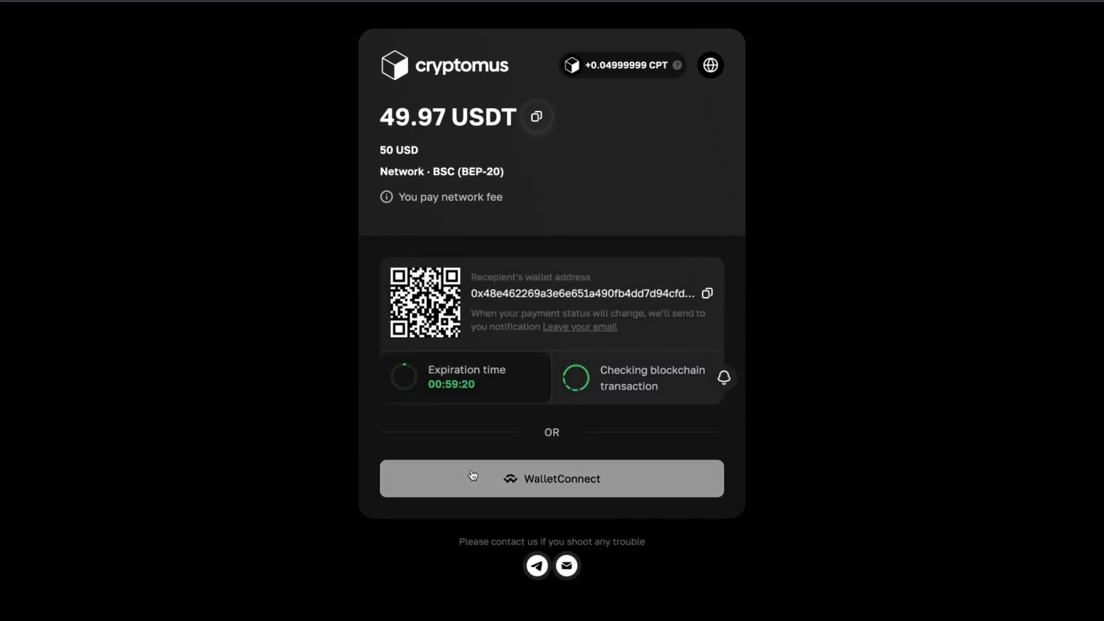
{"action": "left_click", "coordinate": [706, 292]}
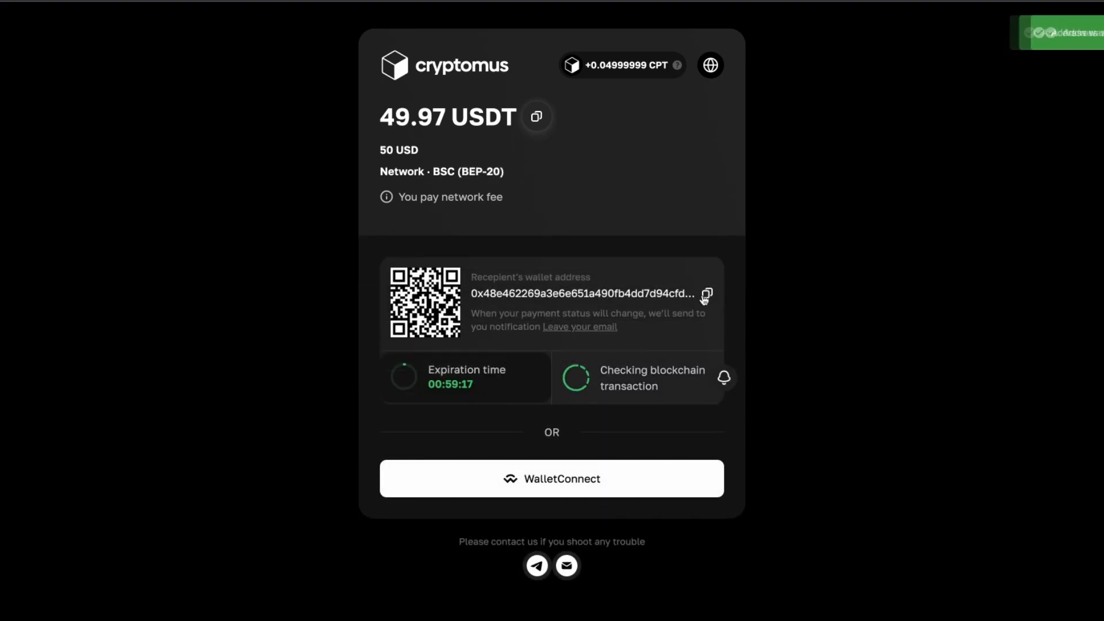
{"action": "left_click", "coordinate": [706, 294]}
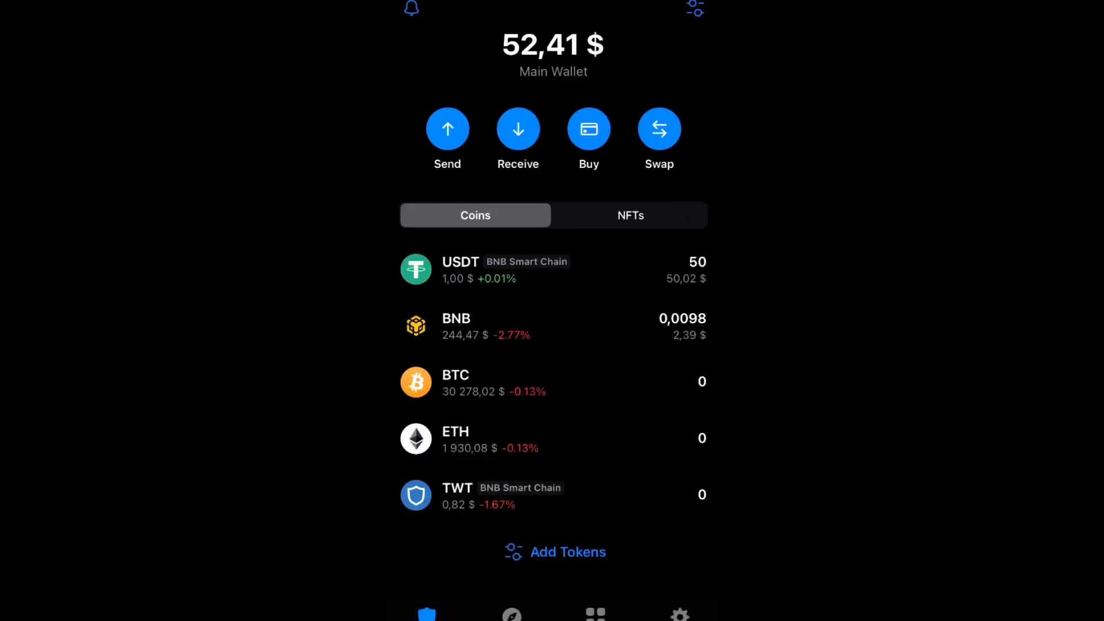
Step: Send 50 USDT from Trust Wallet to the invoice address and confirm
{"action": "left_click", "coordinate": [447, 129]}
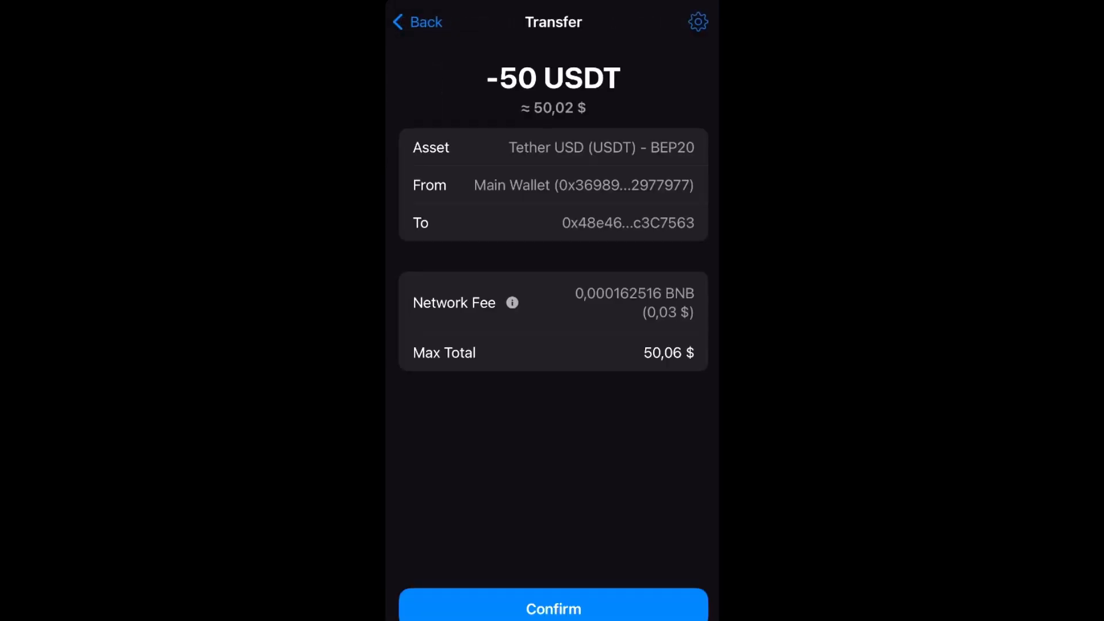
{"action": "left_click", "coordinate": [552, 607]}
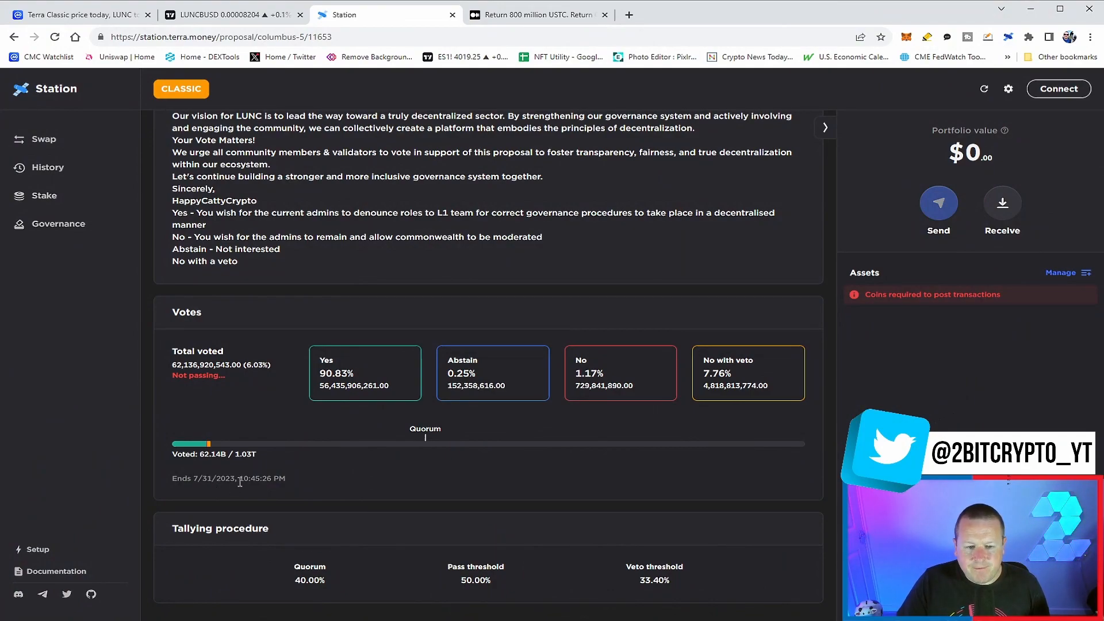
{"action": "mouse_move", "coordinate": [335, 412]}
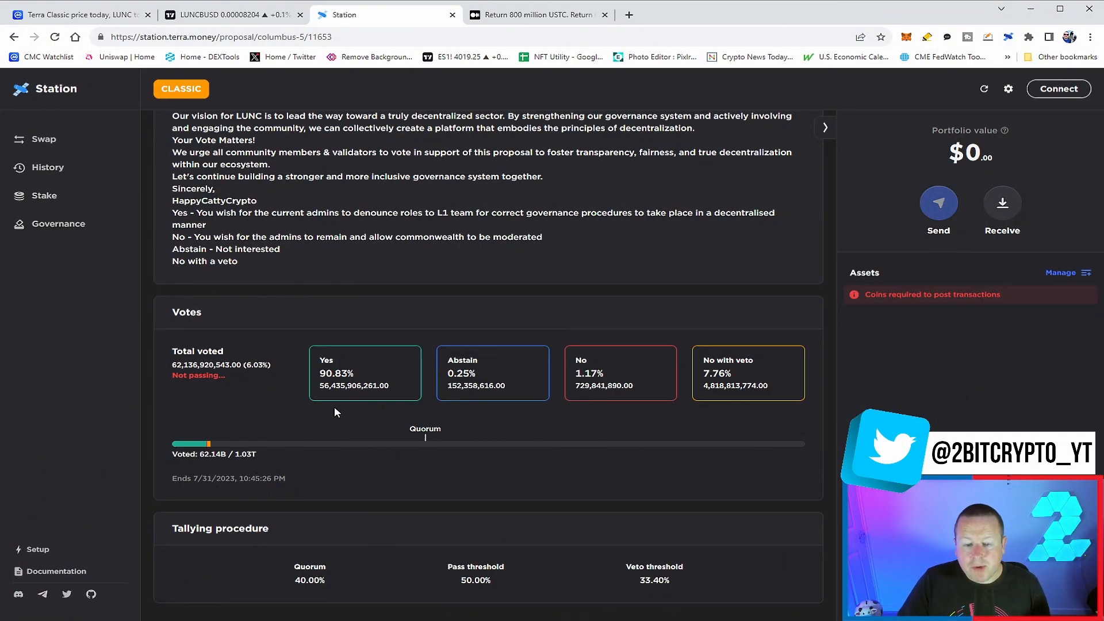
{"action": "mouse_move", "coordinate": [269, 436]}
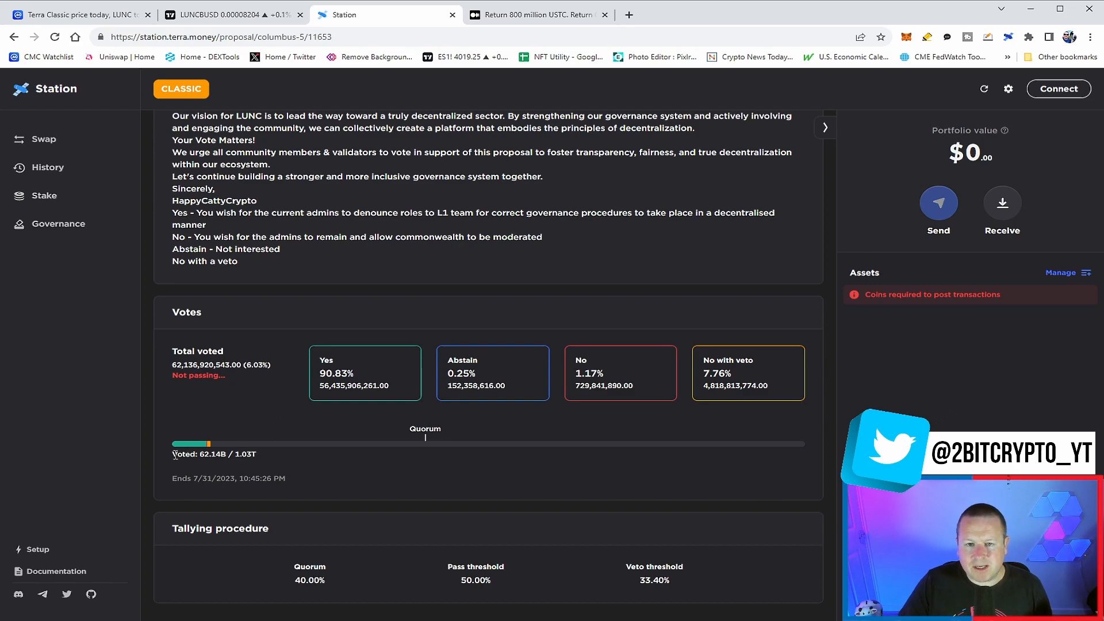
{"action": "mouse_move", "coordinate": [235, 429]}
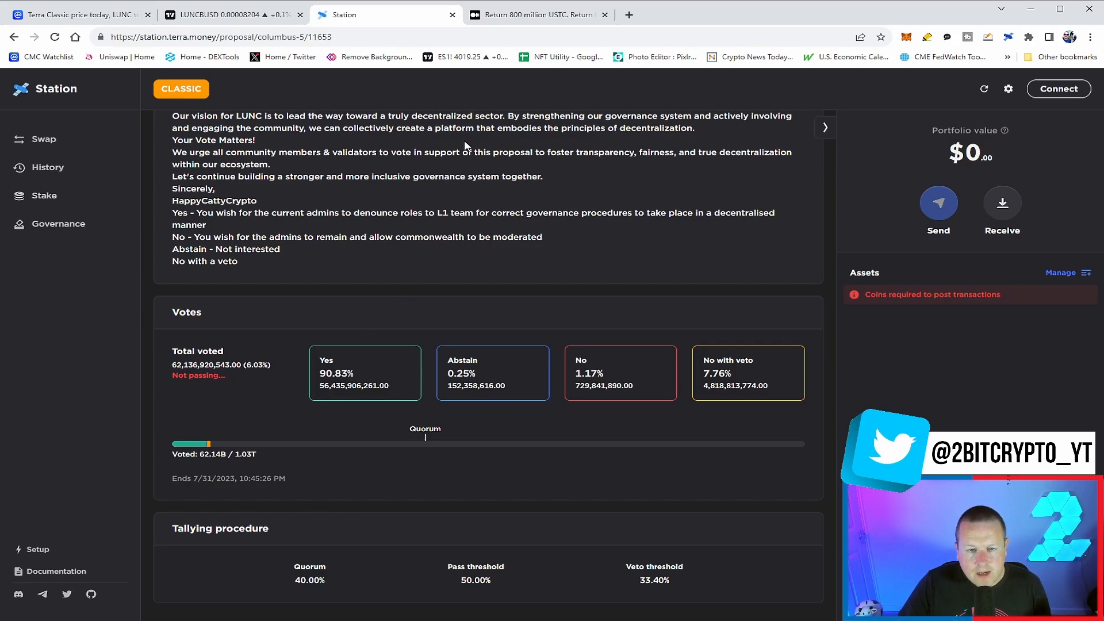
Step: Switch to the Return 800 million USTC article and scroll to proposal 599 details
{"action": "left_click", "coordinate": [539, 14]}
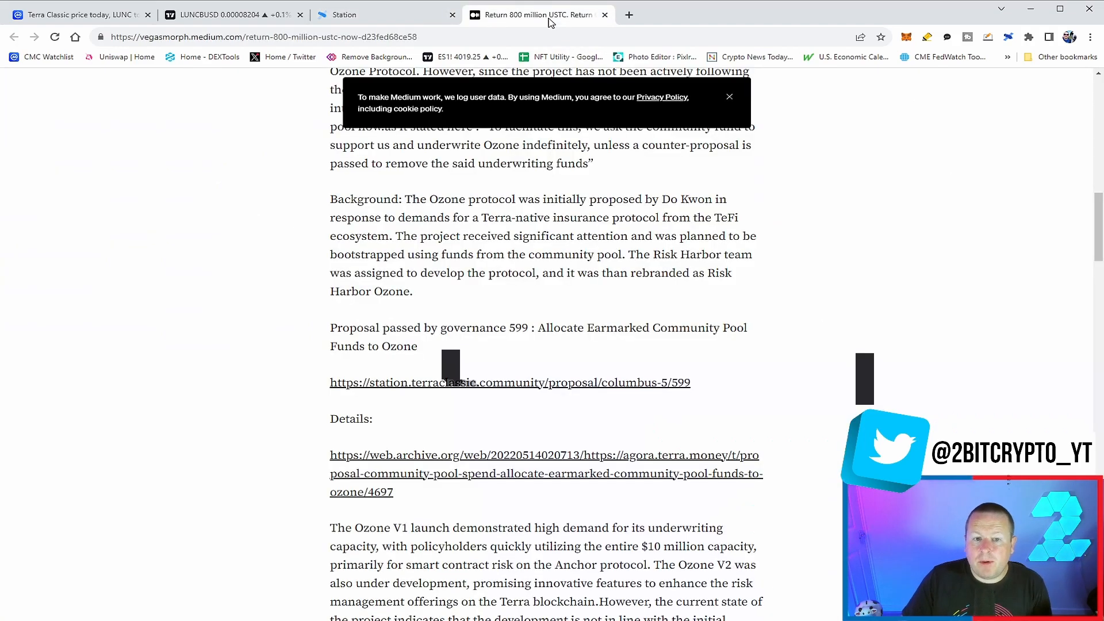
{"action": "scroll", "scroll_direction": "up", "scroll_amount": 3}
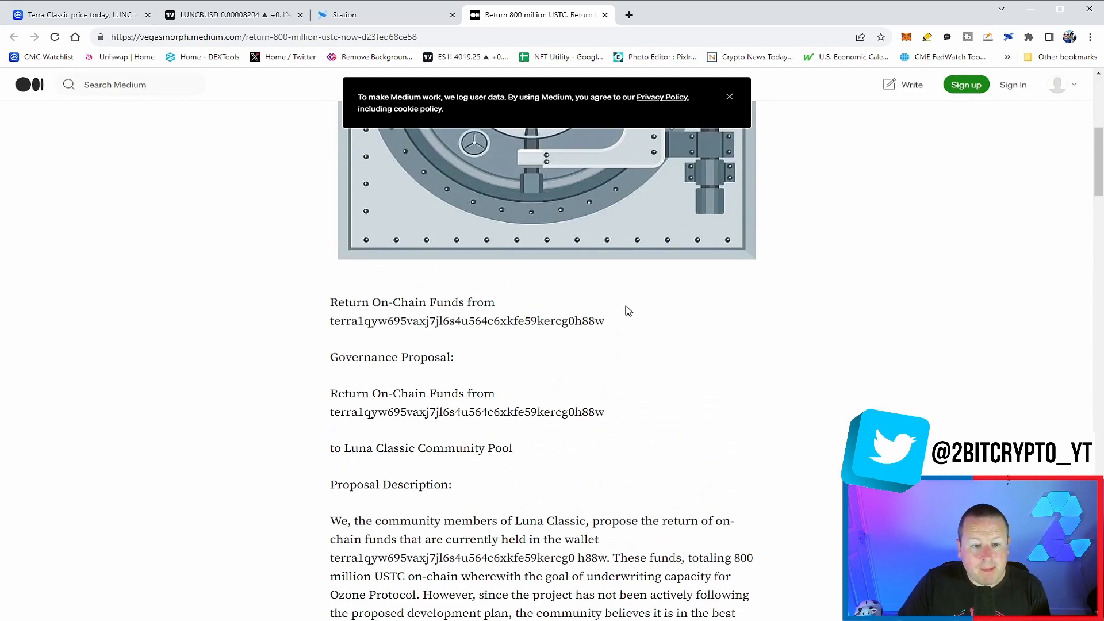
{"action": "scroll", "scroll_direction": "up", "scroll_amount": 3}
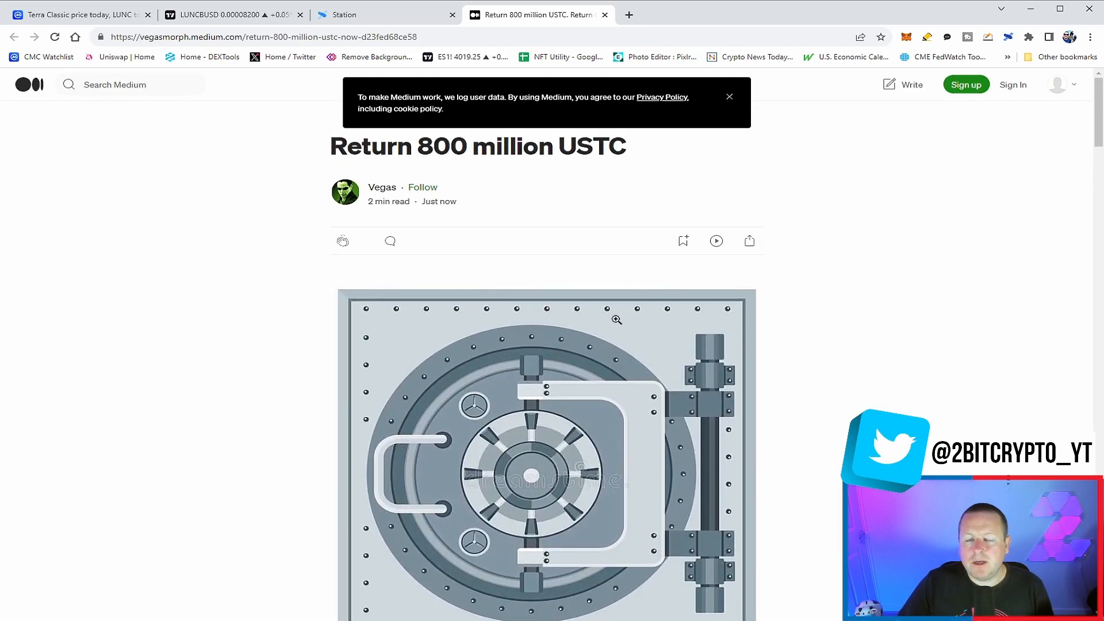
{"action": "scroll", "scroll_direction": "down", "scroll_amount": 3}
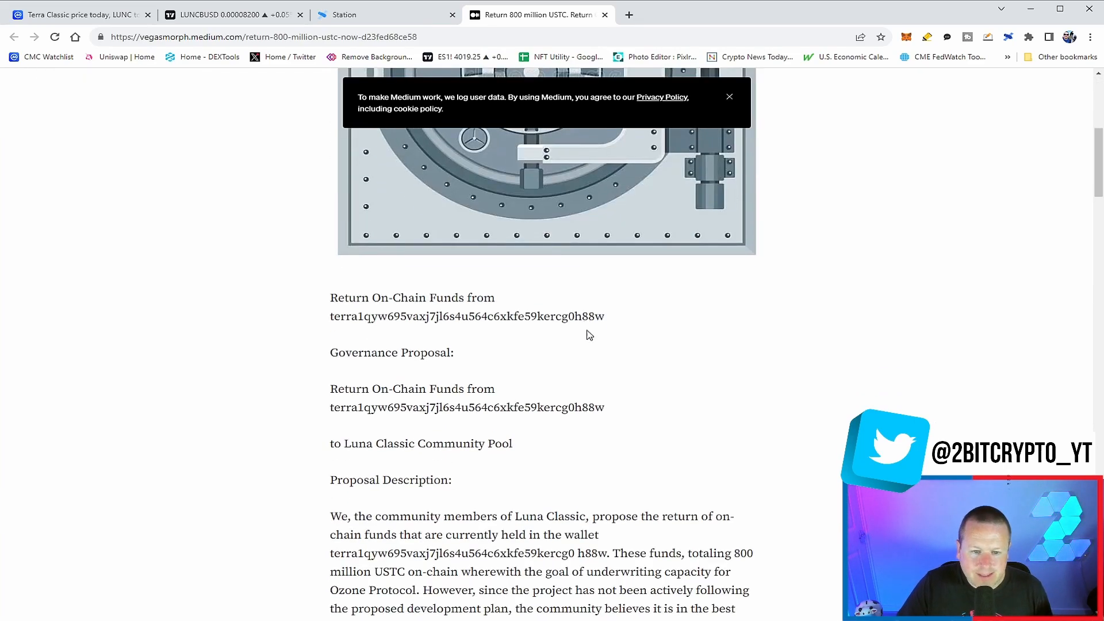
{"action": "scroll", "scroll_direction": "down", "scroll_amount": 3}
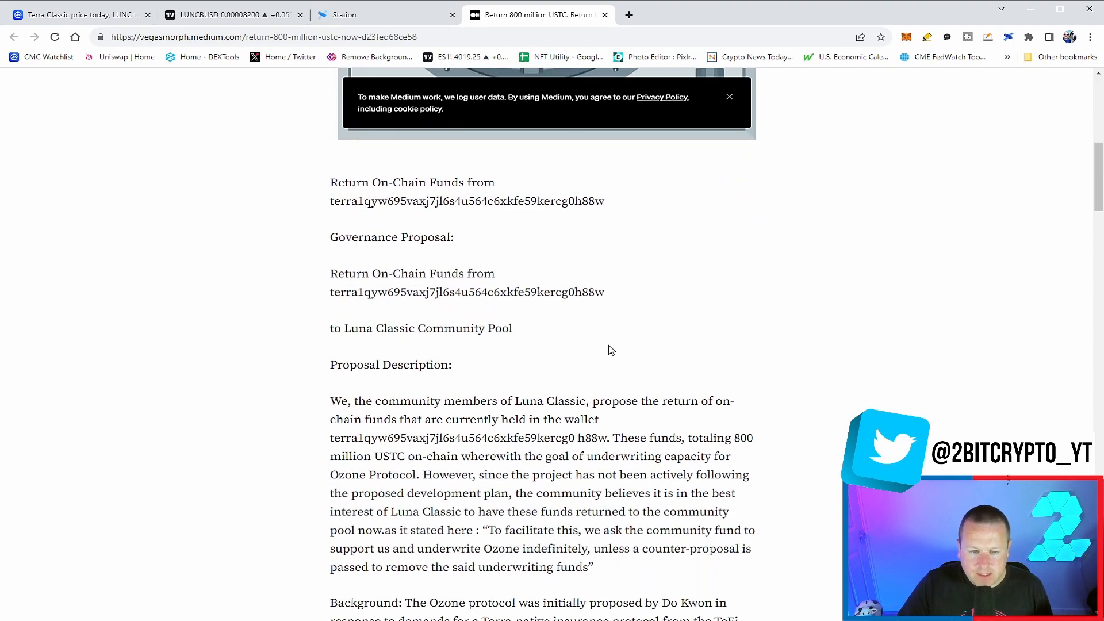
{"action": "scroll", "scroll_direction": "down", "scroll_amount": 3}
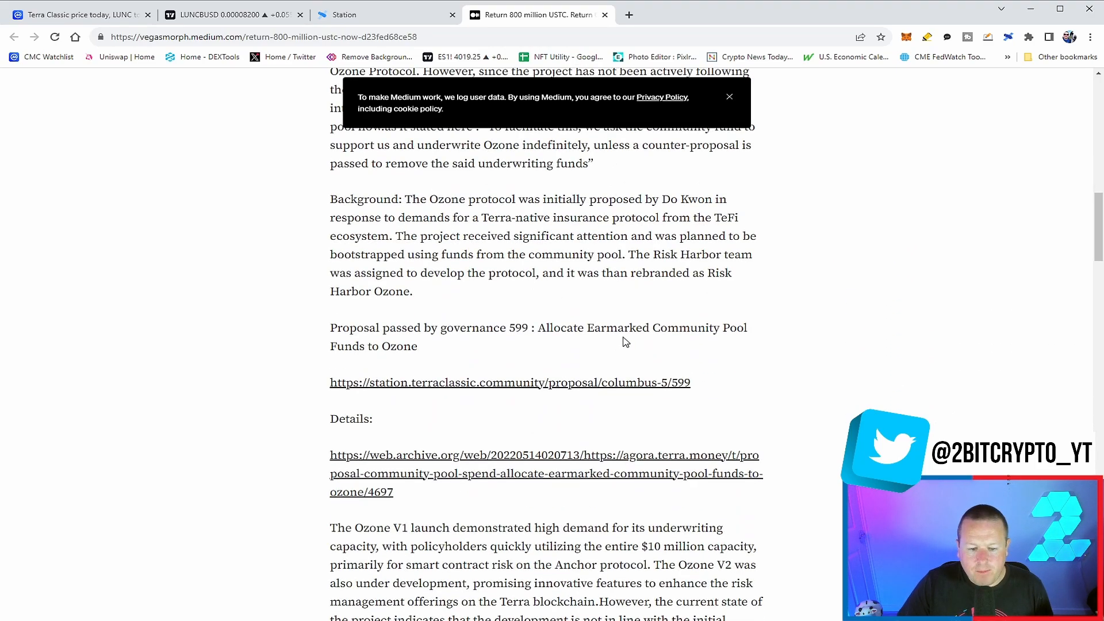
{"action": "mouse_move", "coordinate": [652, 331]}
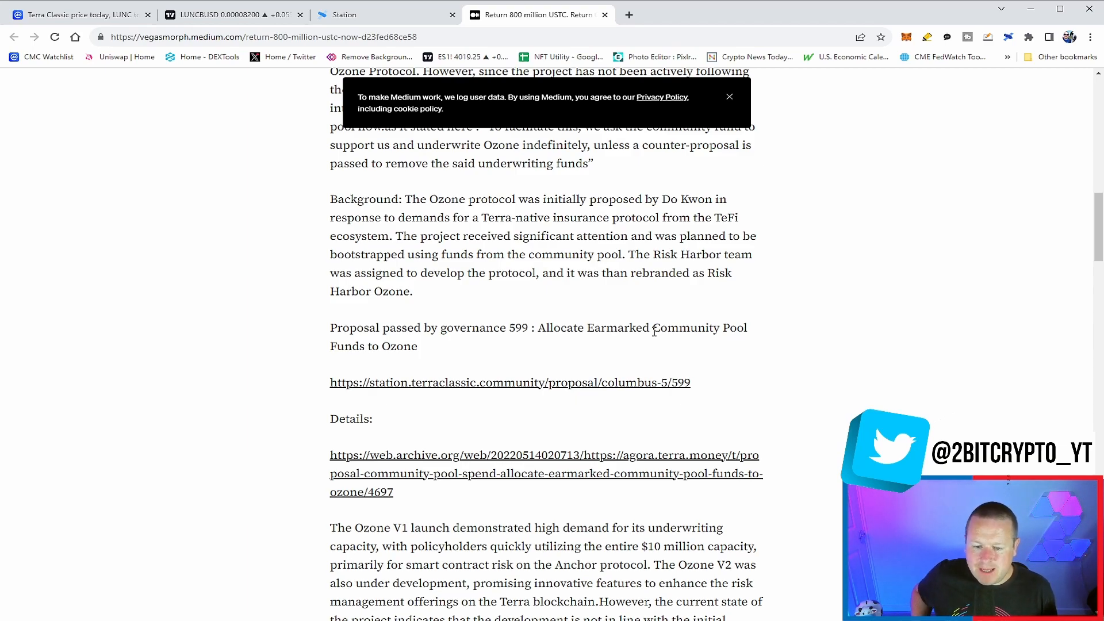
{"action": "mouse_move", "coordinate": [563, 430]}
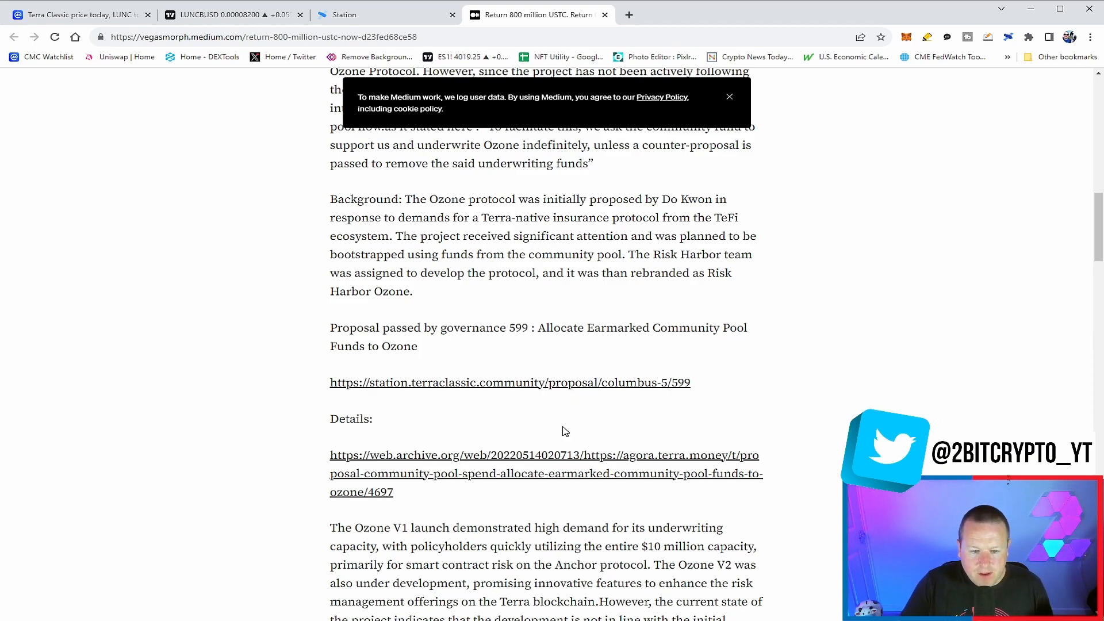
{"action": "mouse_move", "coordinate": [589, 423]}
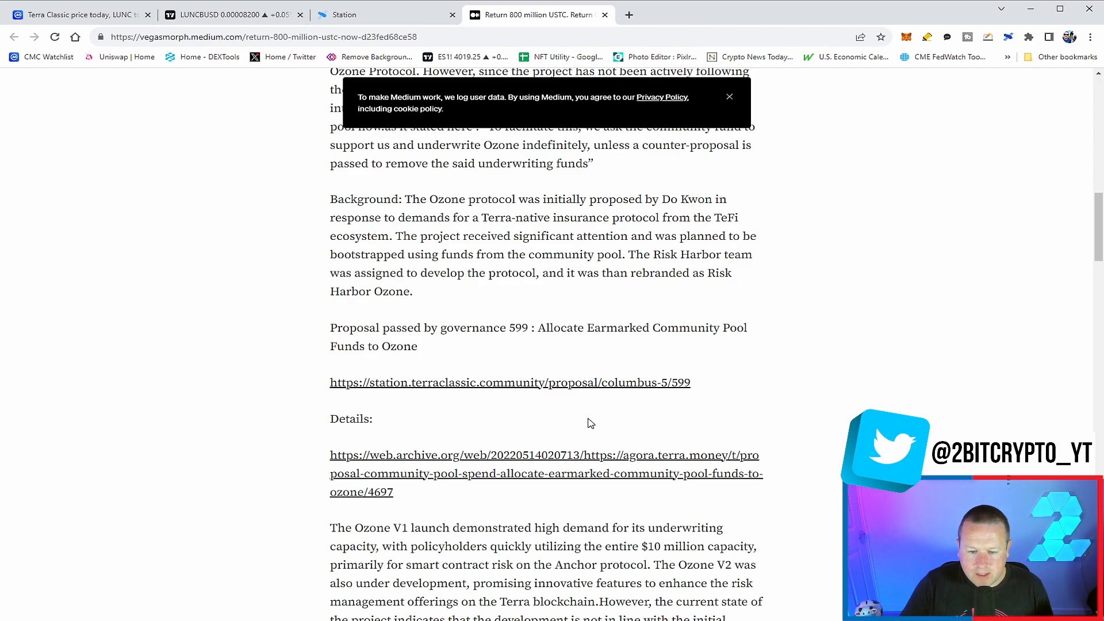
{"action": "mouse_move", "coordinate": [615, 420]}
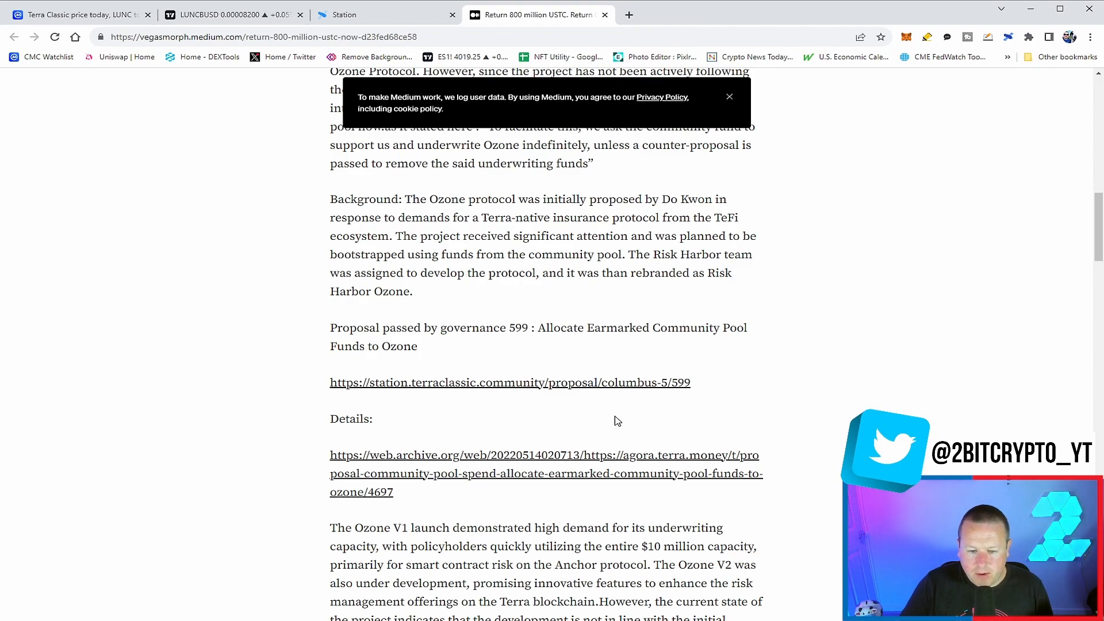
{"action": "scroll", "scroll_direction": "down", "scroll_amount": 3}
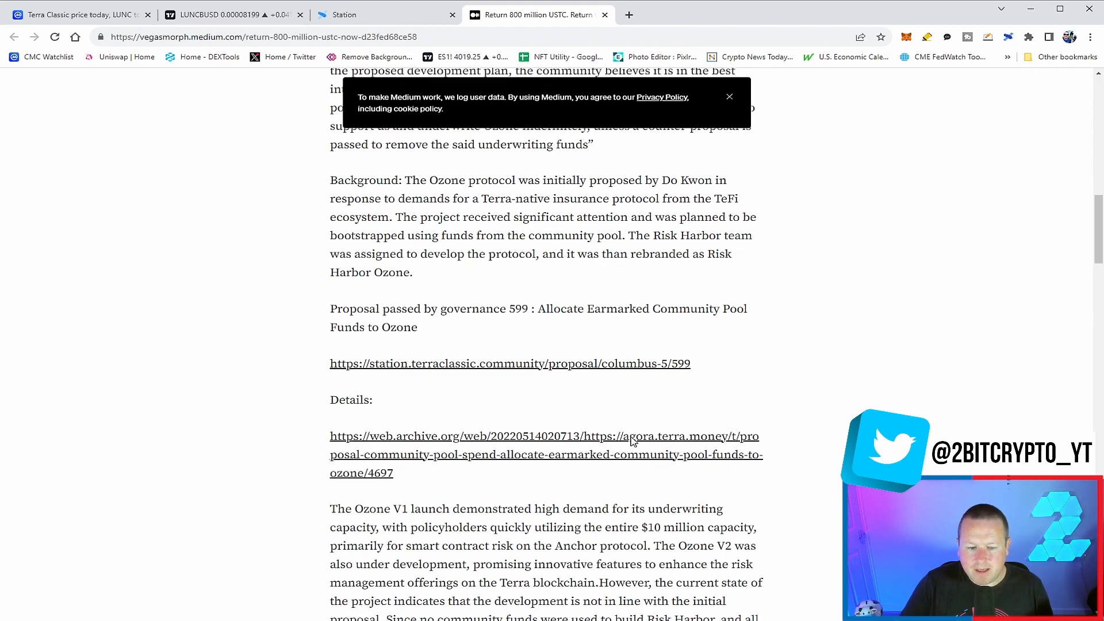
{"action": "scroll", "scroll_direction": "down", "scroll_amount": 3}
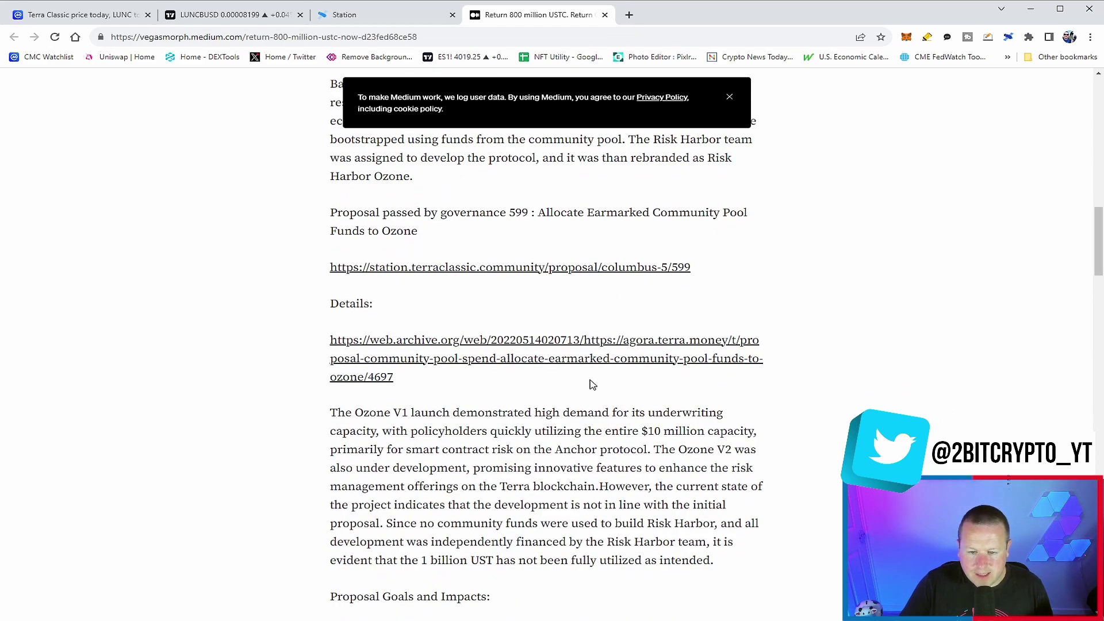
{"action": "mouse_move", "coordinate": [617, 376]}
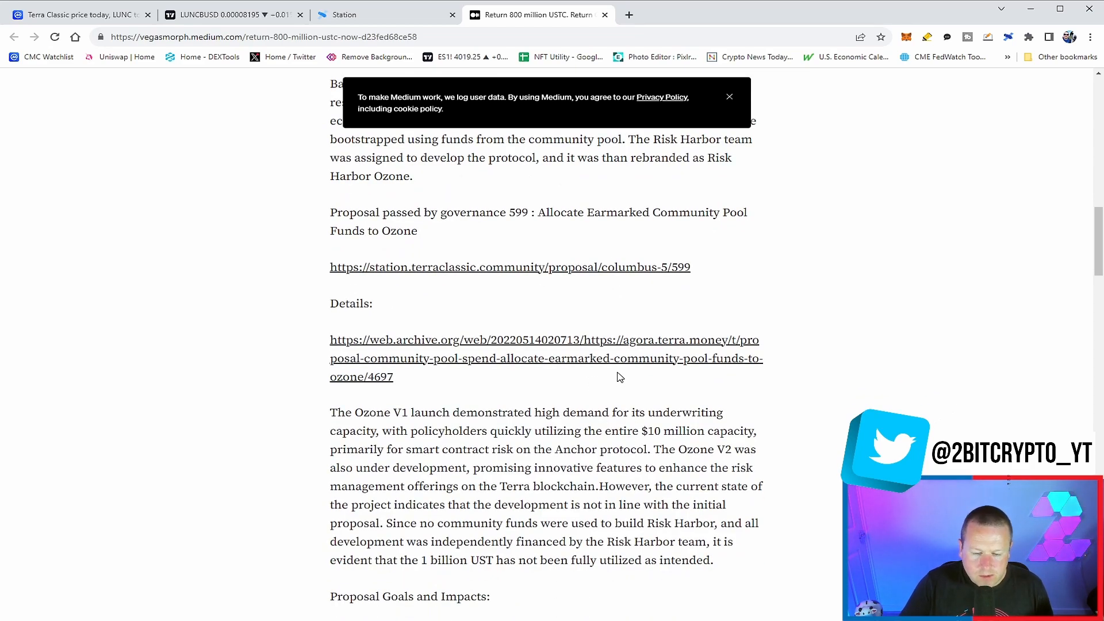
{"action": "mouse_move", "coordinate": [619, 367]}
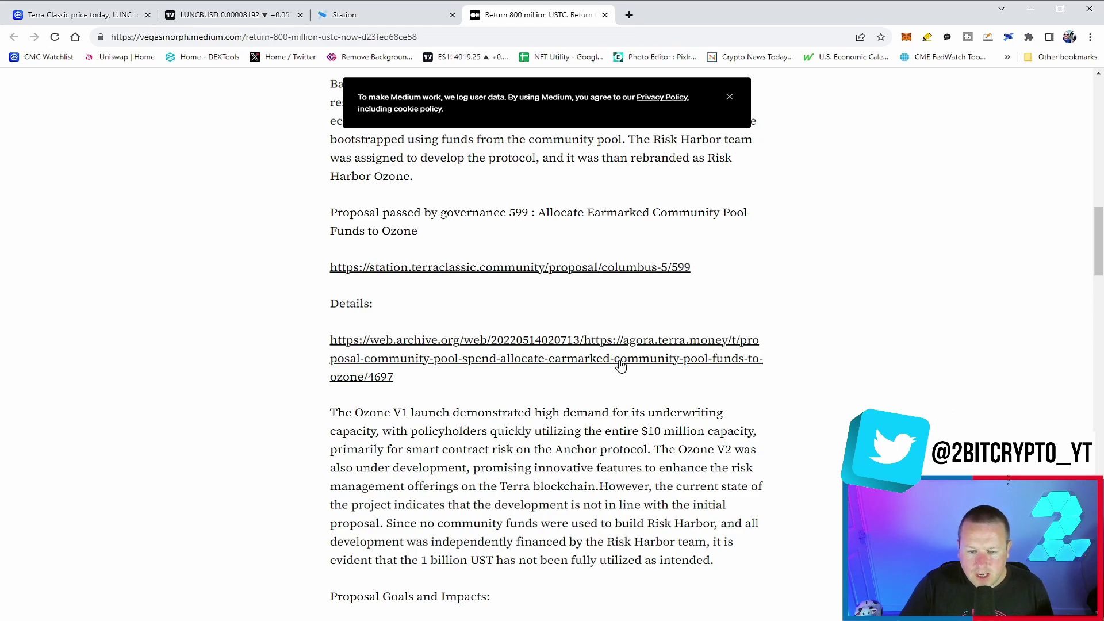
{"action": "mouse_move", "coordinate": [611, 367]}
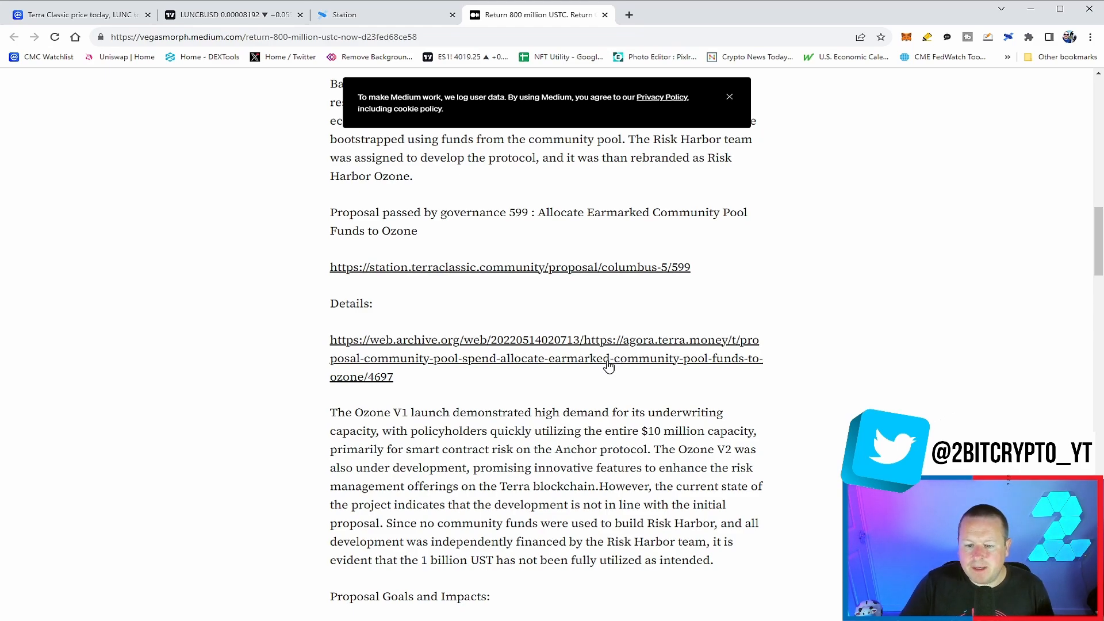
{"action": "mouse_move", "coordinate": [488, 523]}
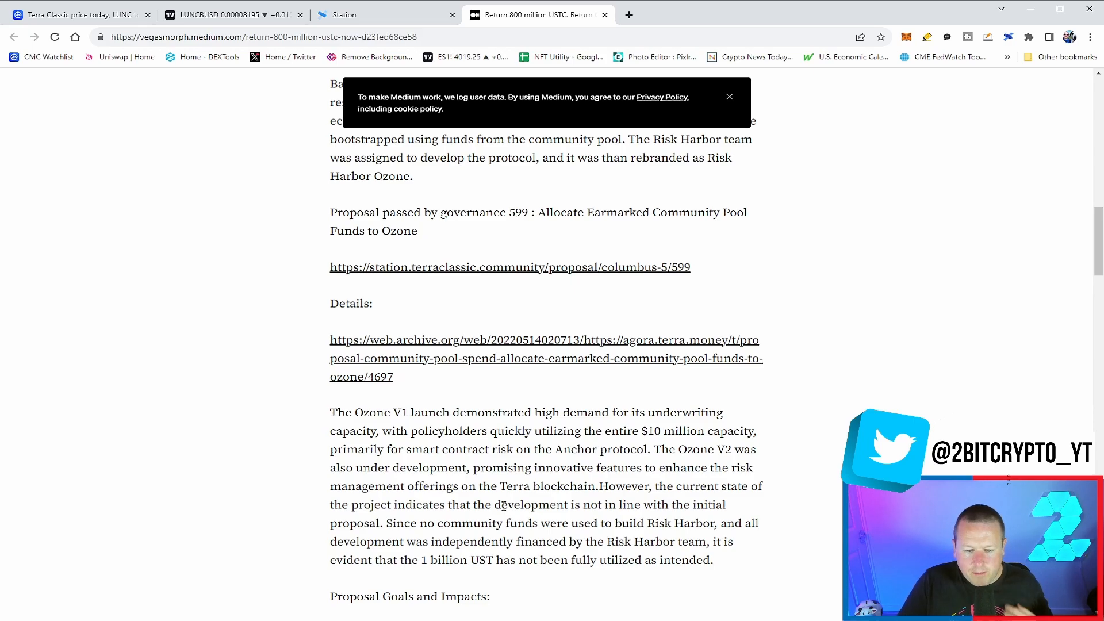
{"action": "mouse_move", "coordinate": [611, 599]}
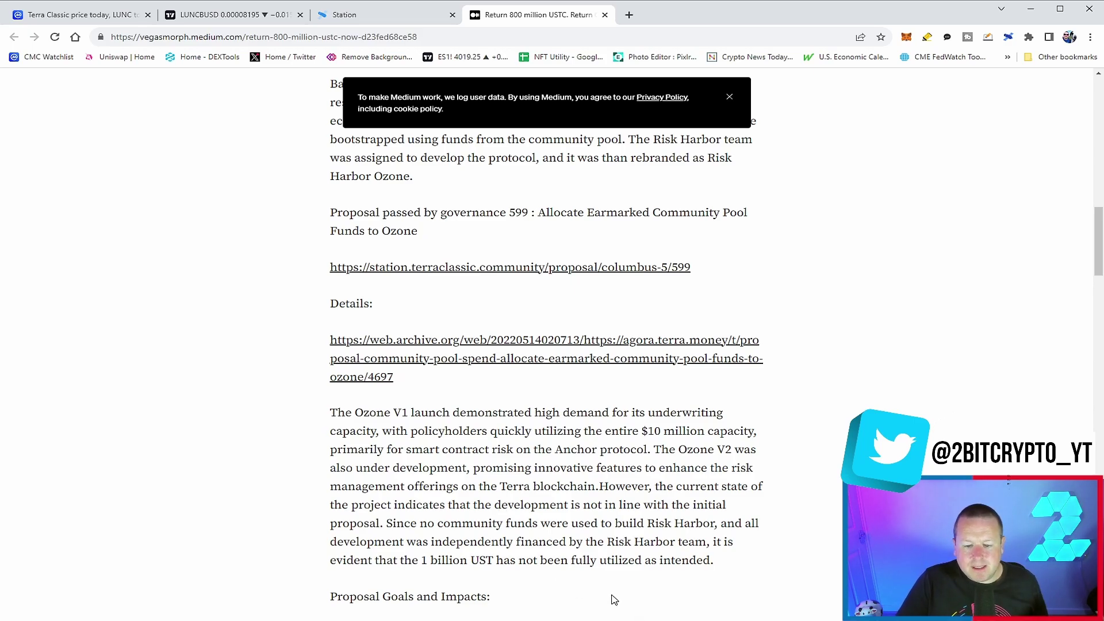
Step: Scroll around the Ozone Background paragraph and close the cookie-policy banner
{"action": "scroll", "scroll_direction": "up", "scroll_amount": 3}
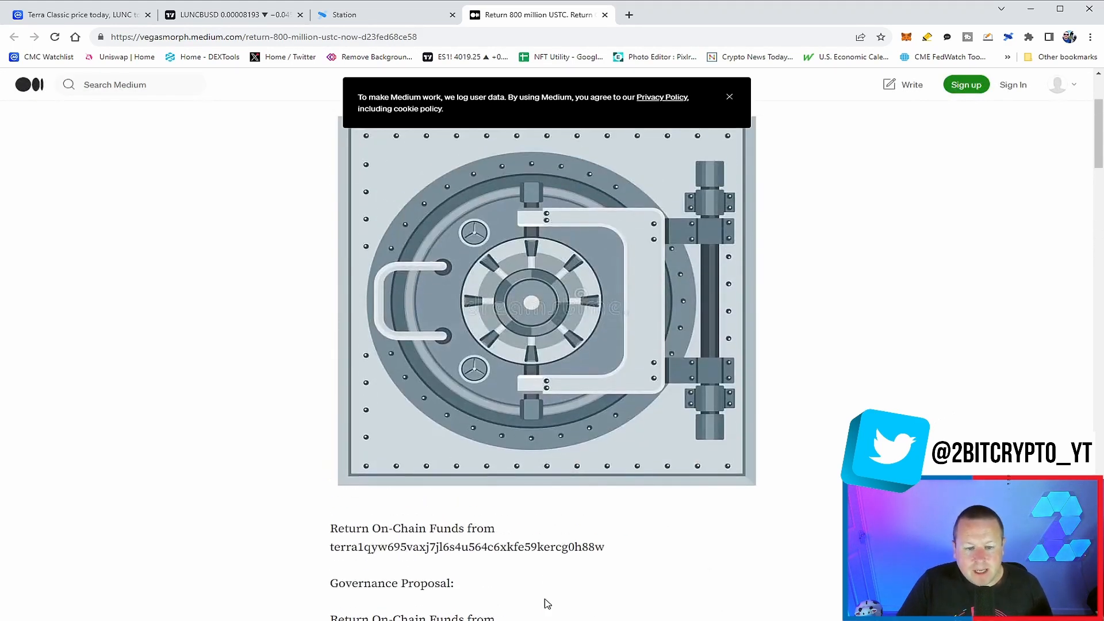
{"action": "scroll", "scroll_direction": "down", "scroll_amount": 3}
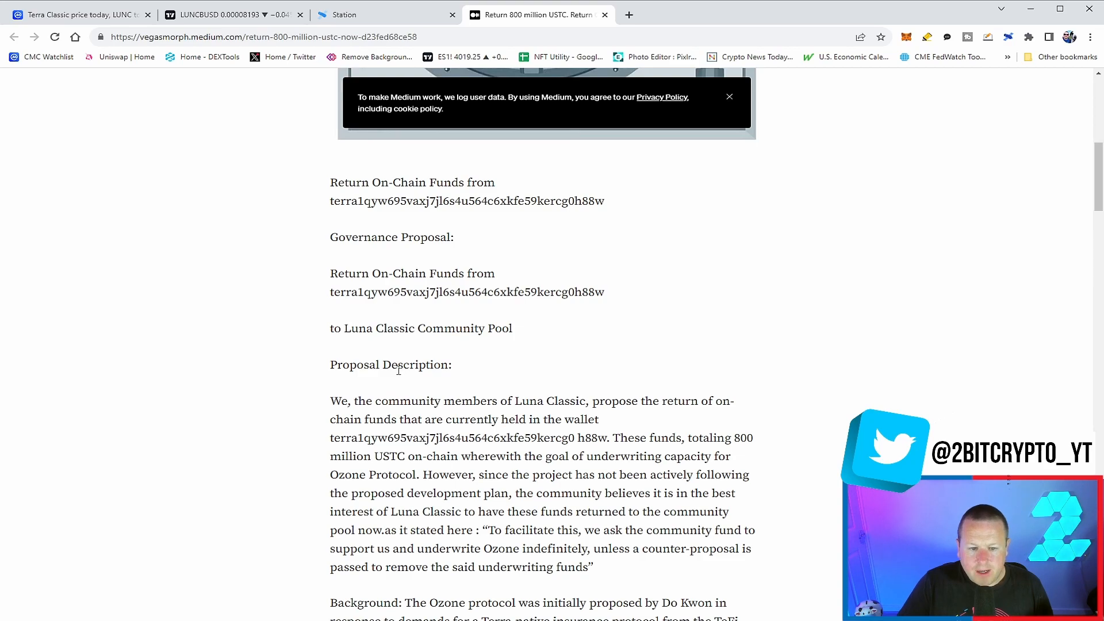
{"action": "mouse_move", "coordinate": [440, 382]}
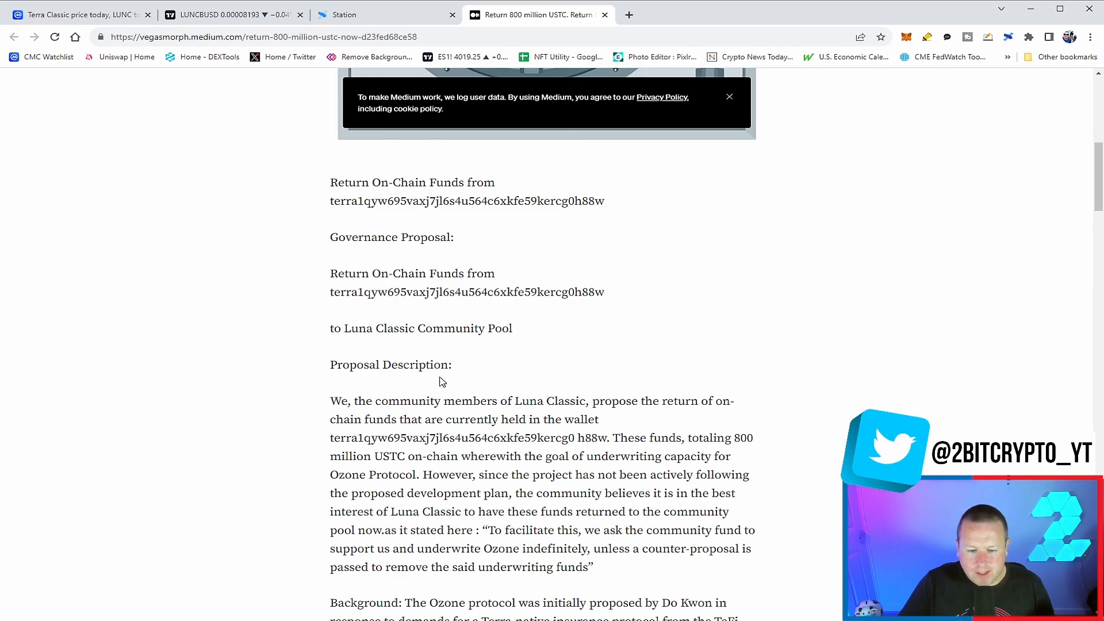
{"action": "mouse_move", "coordinate": [501, 383]}
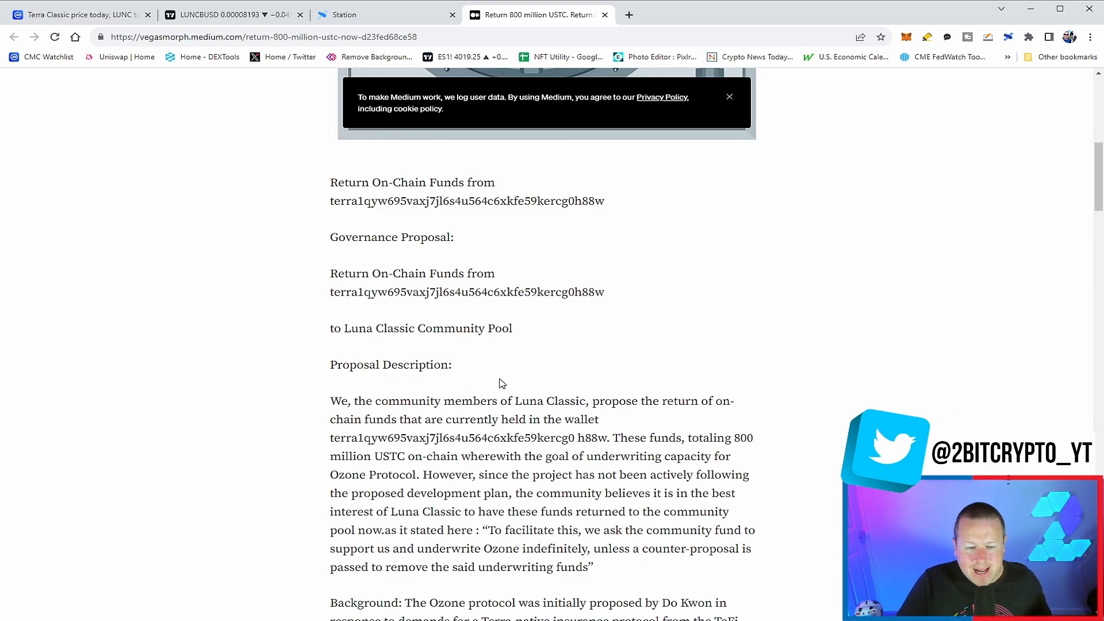
{"action": "scroll", "scroll_direction": "up", "scroll_amount": 3}
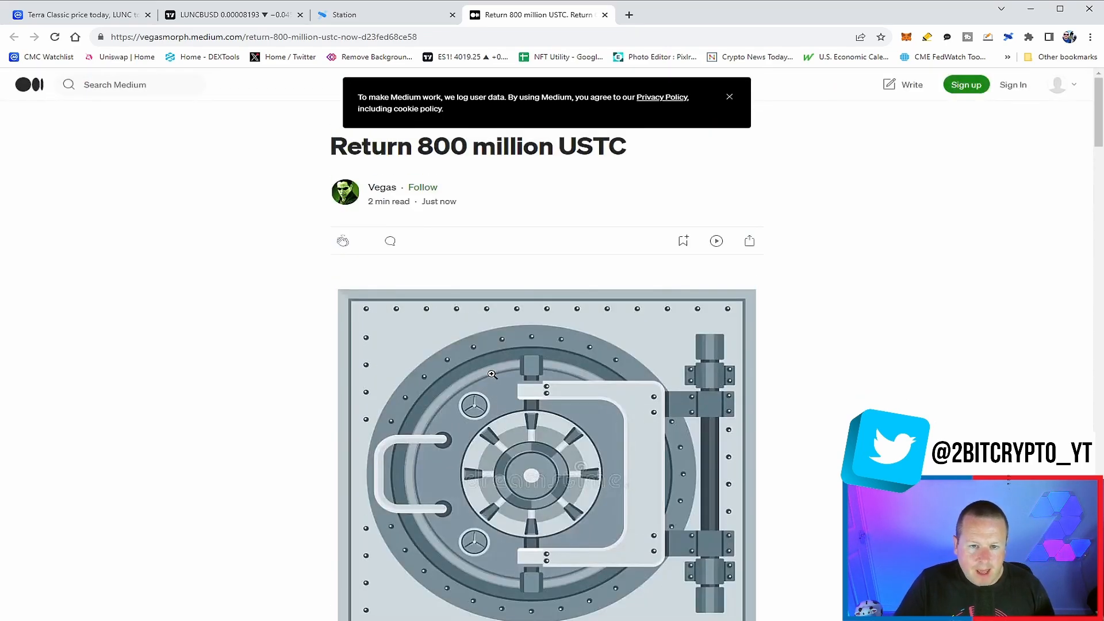
{"action": "scroll", "scroll_direction": "down", "scroll_amount": 3}
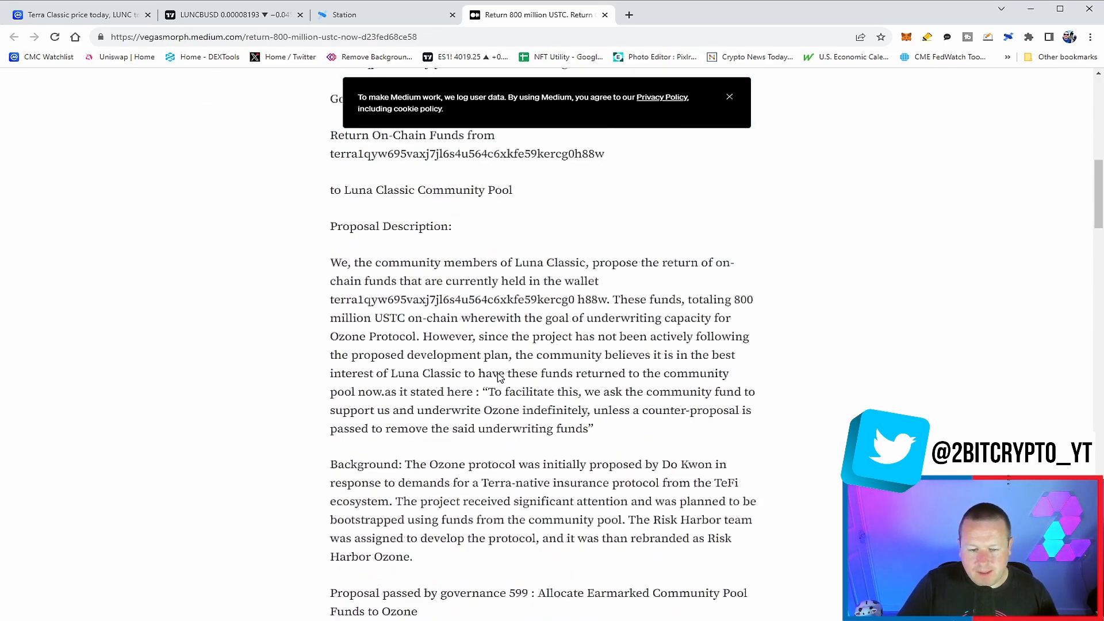
{"action": "scroll", "scroll_direction": "down", "scroll_amount": 3}
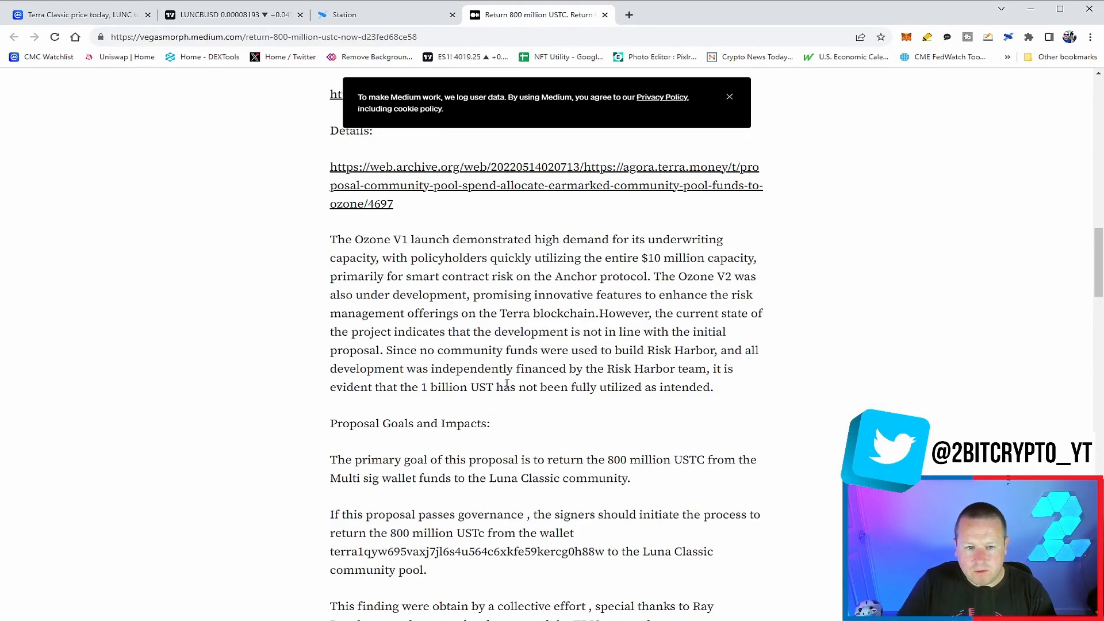
{"action": "scroll", "scroll_direction": "up", "scroll_amount": 3}
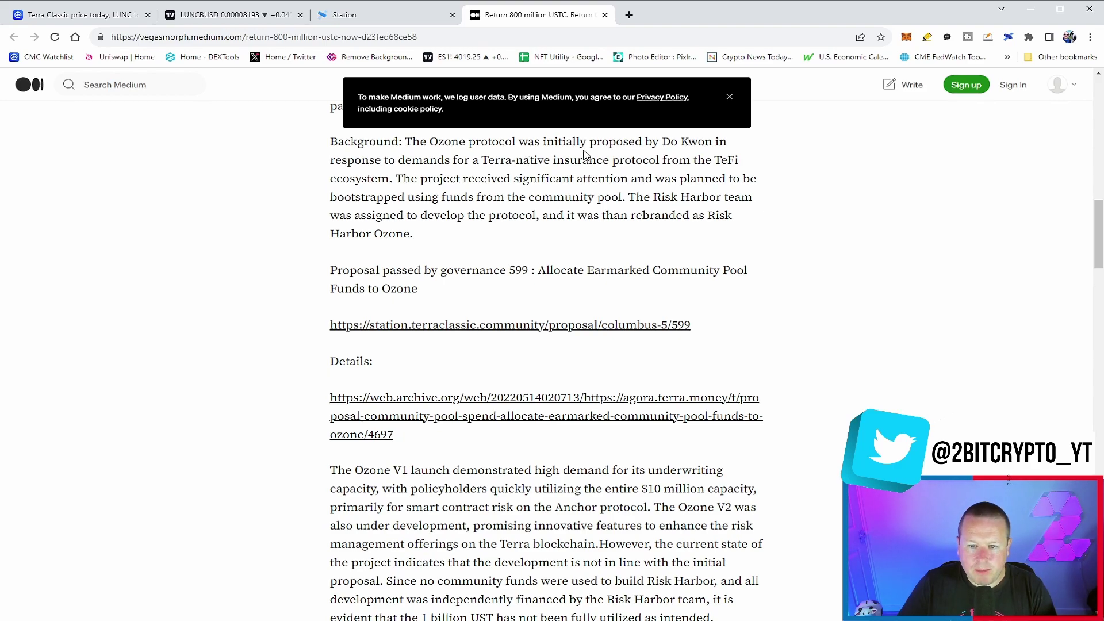
{"action": "left_click", "coordinate": [730, 97]}
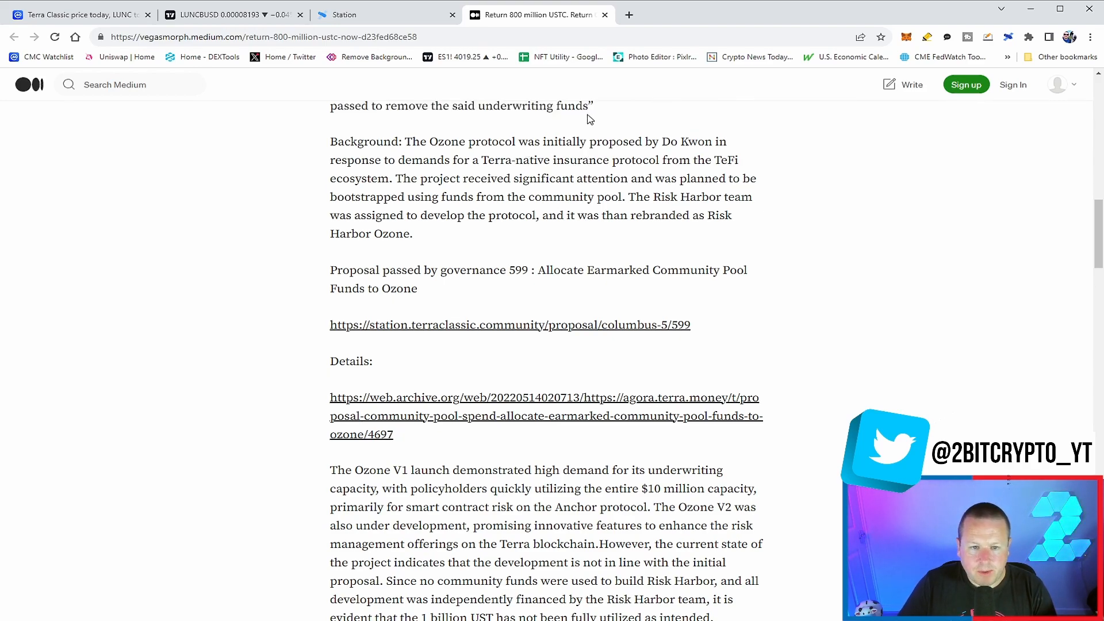
{"action": "mouse_move", "coordinate": [584, 104]}
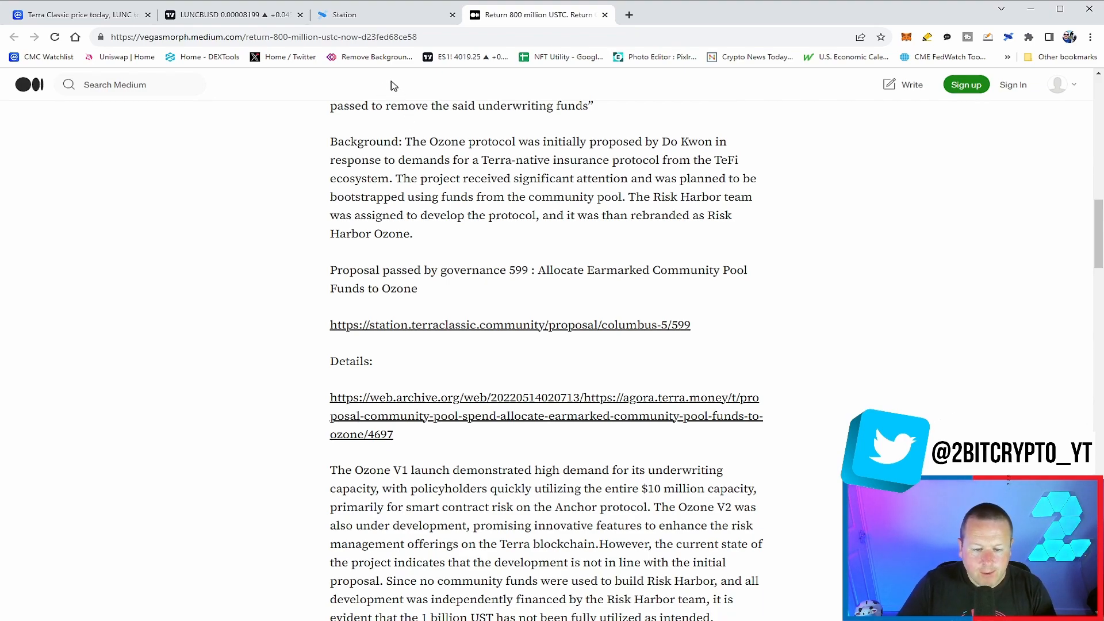
{"action": "mouse_move", "coordinate": [604, 264]}
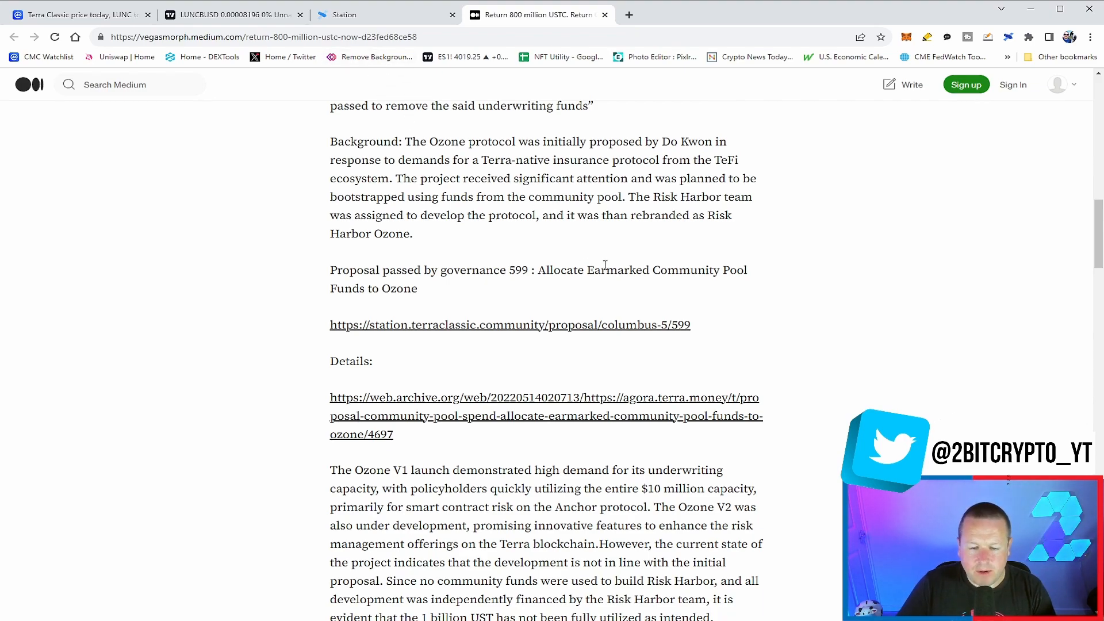
{"action": "mouse_move", "coordinate": [393, 138]}
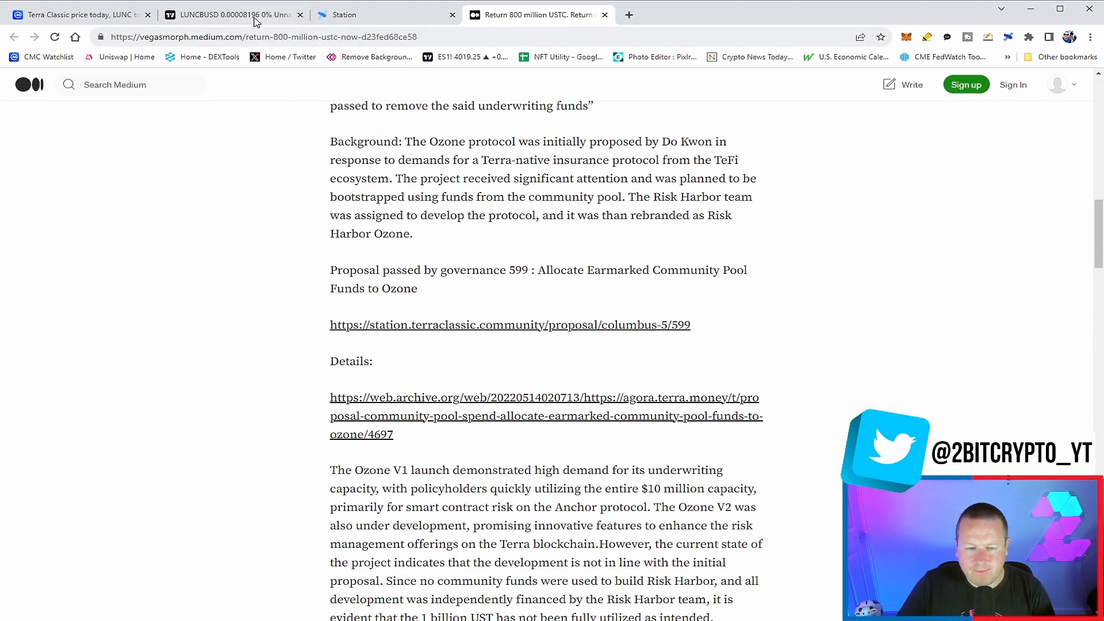
Step: Switch to the LUNCBUSD tab showing the 4-hour TradingView chart
{"action": "left_click", "coordinate": [232, 14]}
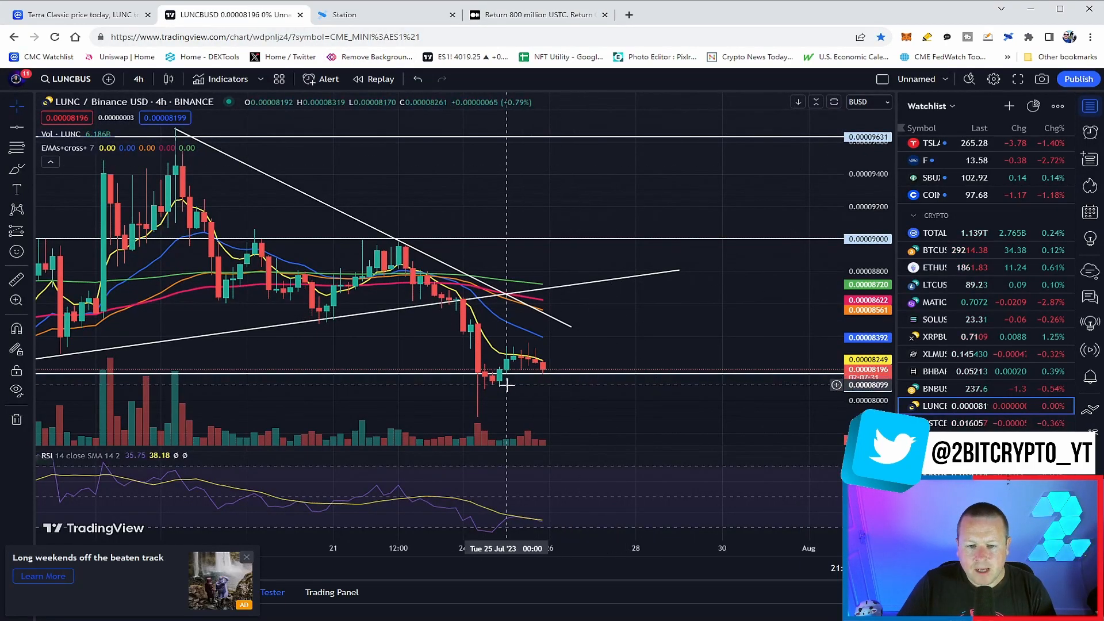
{"action": "mouse_move", "coordinate": [542, 377]}
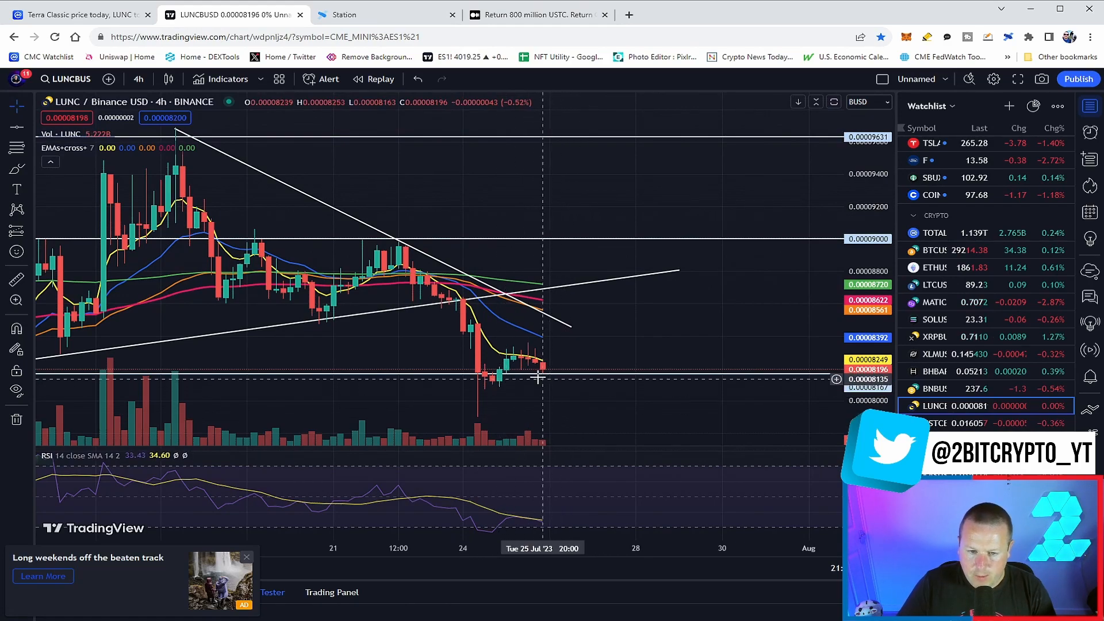
{"action": "mouse_move", "coordinate": [528, 310]}
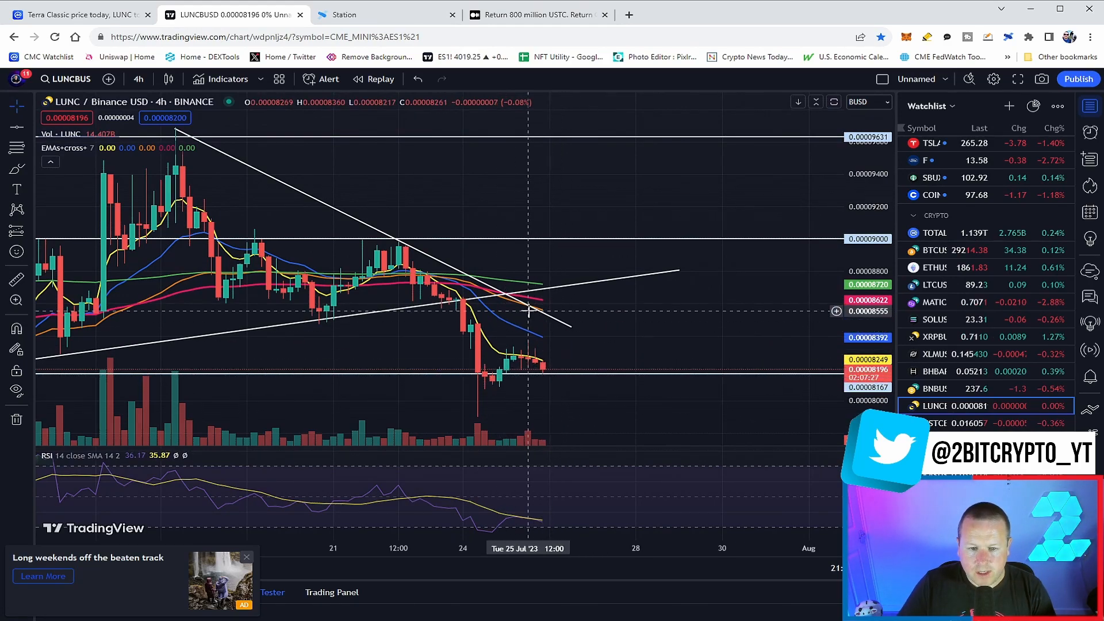
{"action": "mouse_move", "coordinate": [542, 387]}
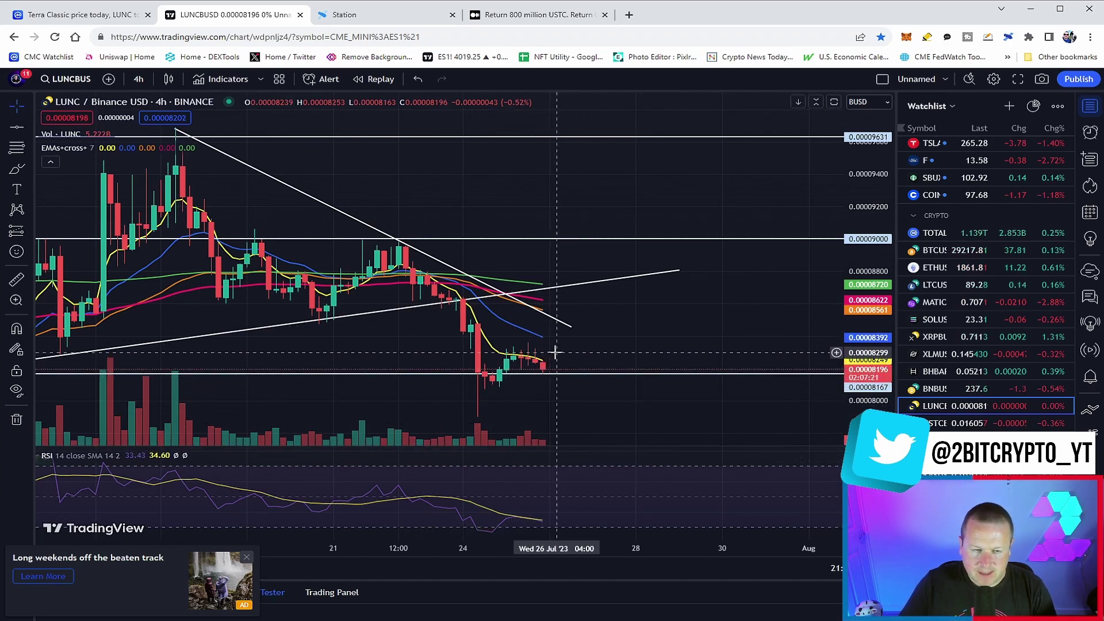
{"action": "mouse_move", "coordinate": [567, 361]}
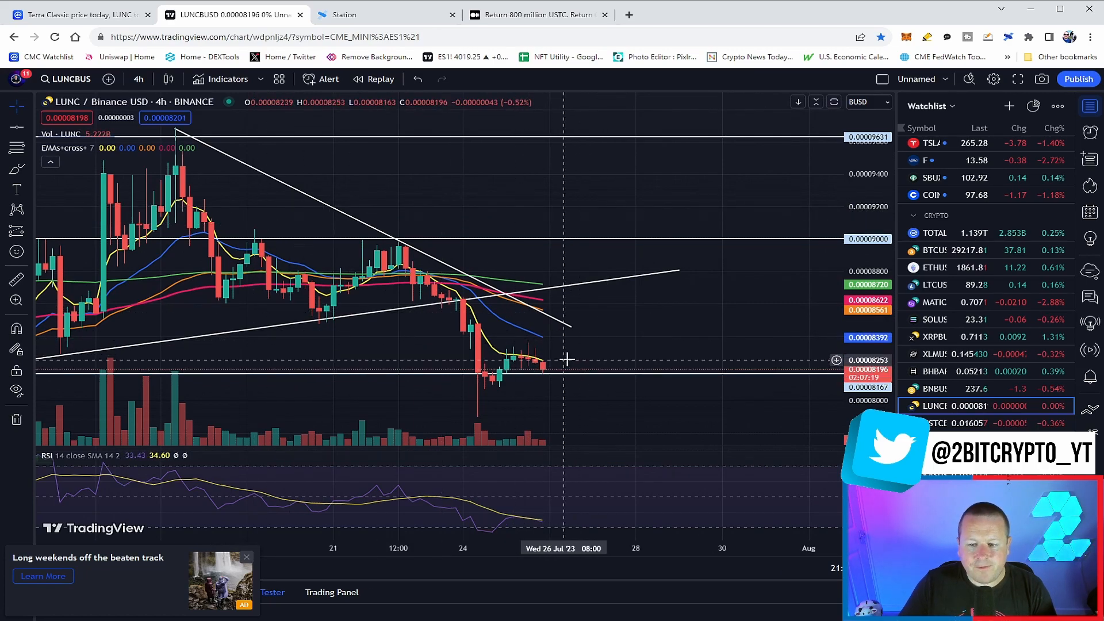
{"action": "mouse_move", "coordinate": [226, 116]}
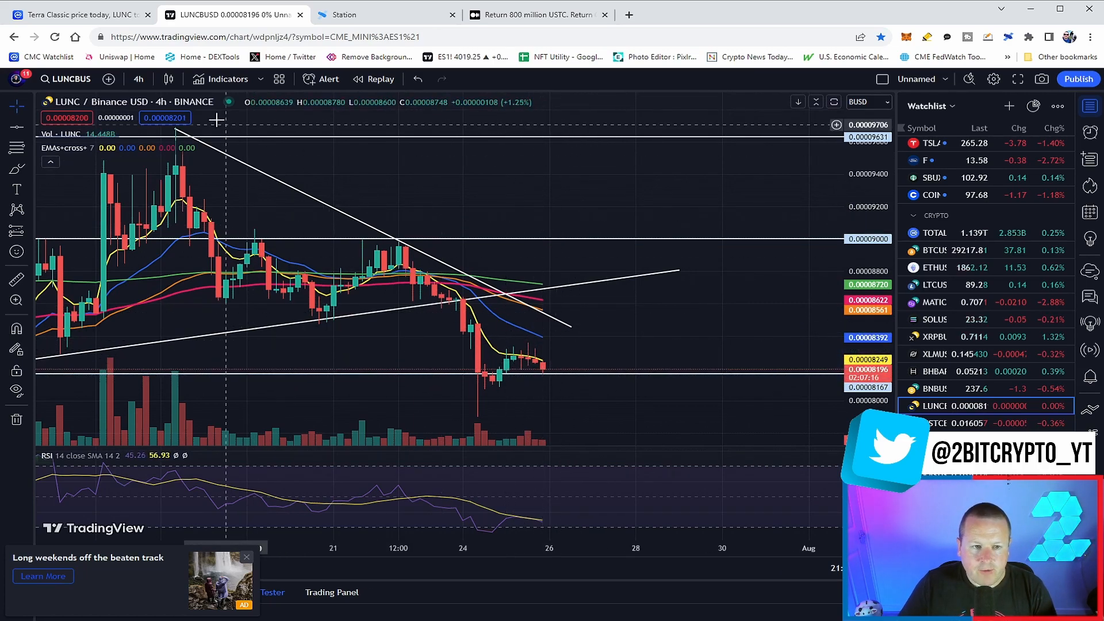
Step: Switch the LUNC/BUSD TradingView chart from 4-hour to 1-hour candles
{"action": "left_click", "coordinate": [138, 79]}
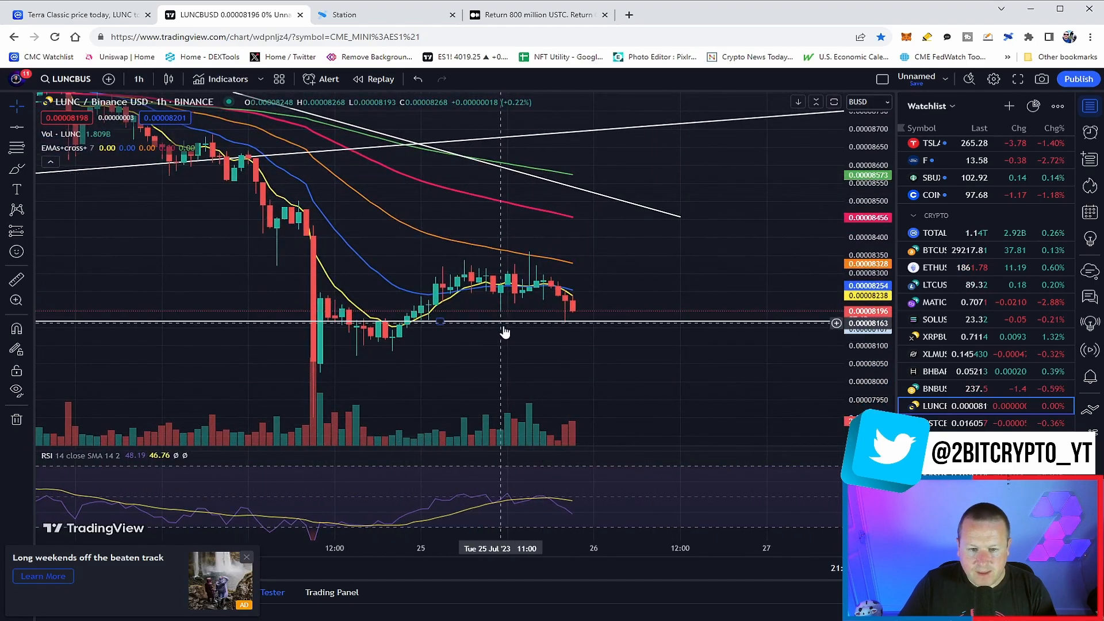
{"action": "mouse_move", "coordinate": [584, 295]}
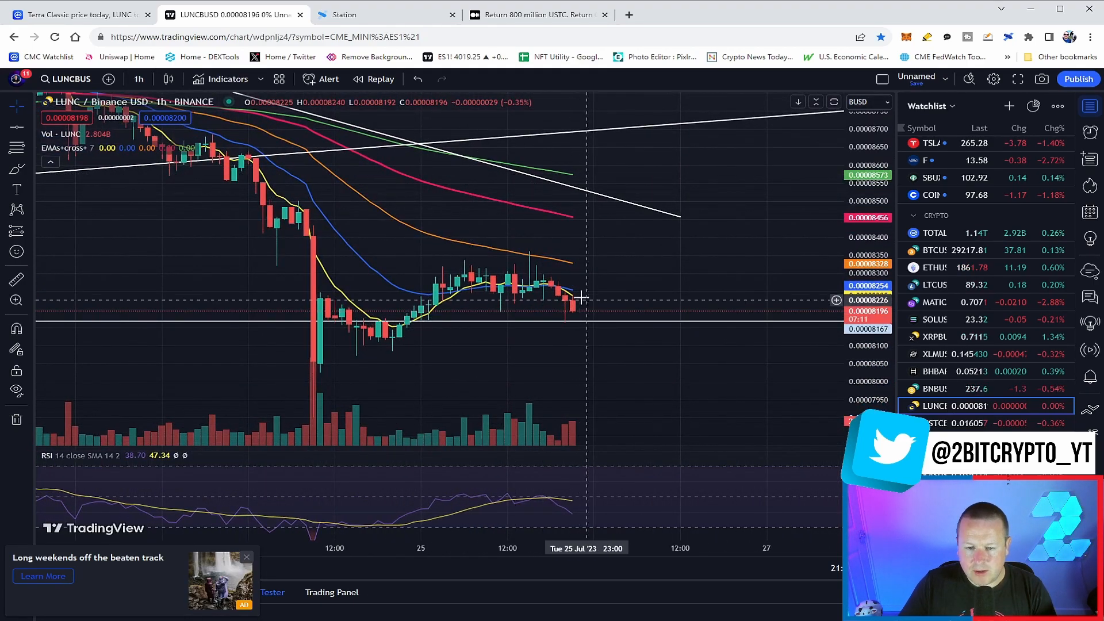
{"action": "mouse_move", "coordinate": [642, 261]}
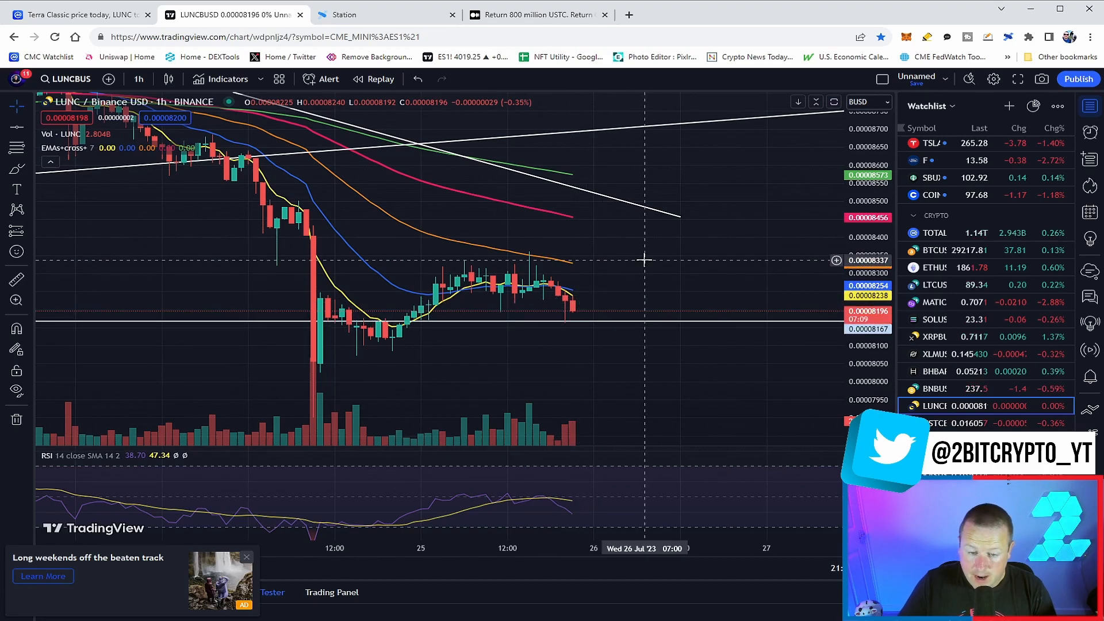